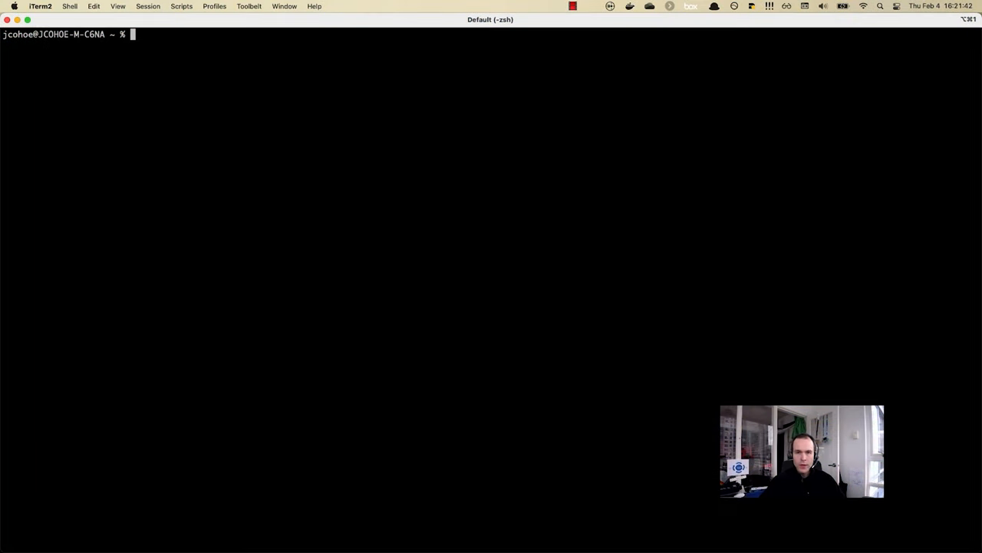
mouse_move(332, 447)
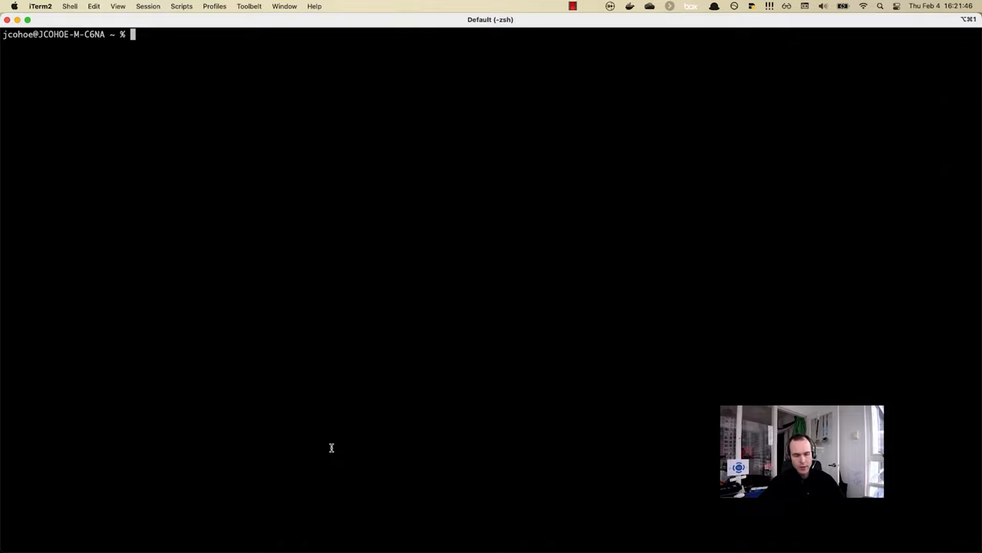
- Clone the yangsuite repository with !git and move into yangsuite/docker
key(Return)
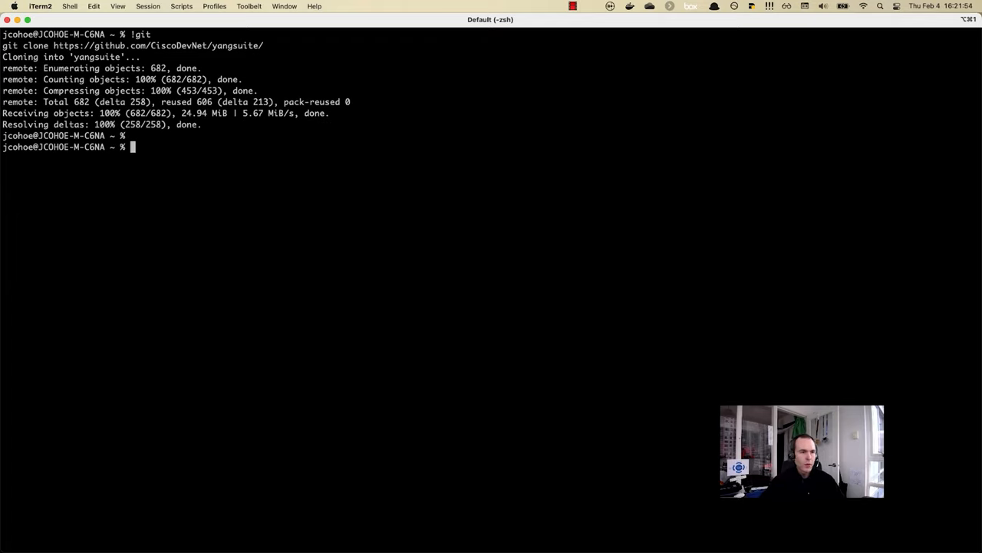
text(cd)
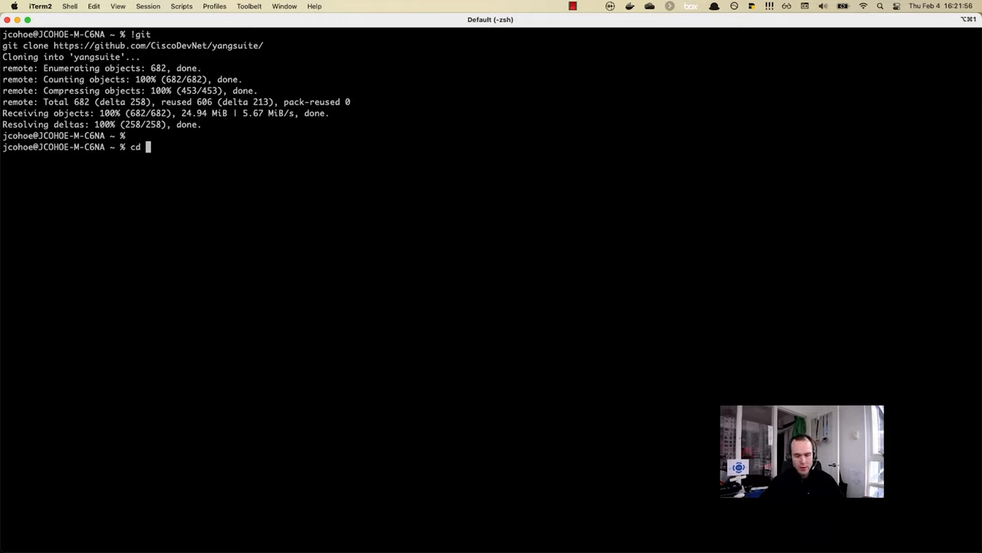
text(yangsuite/docker)
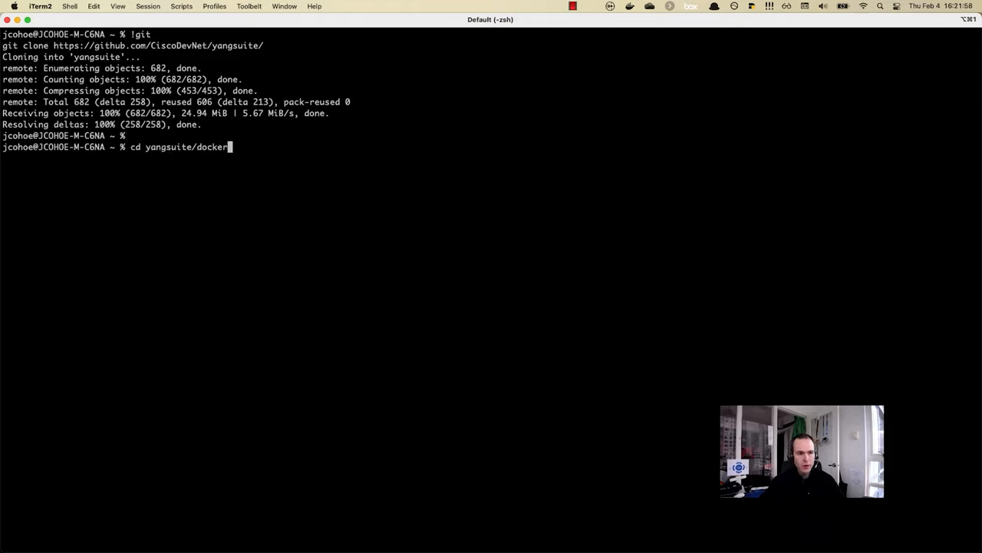
key(Return)
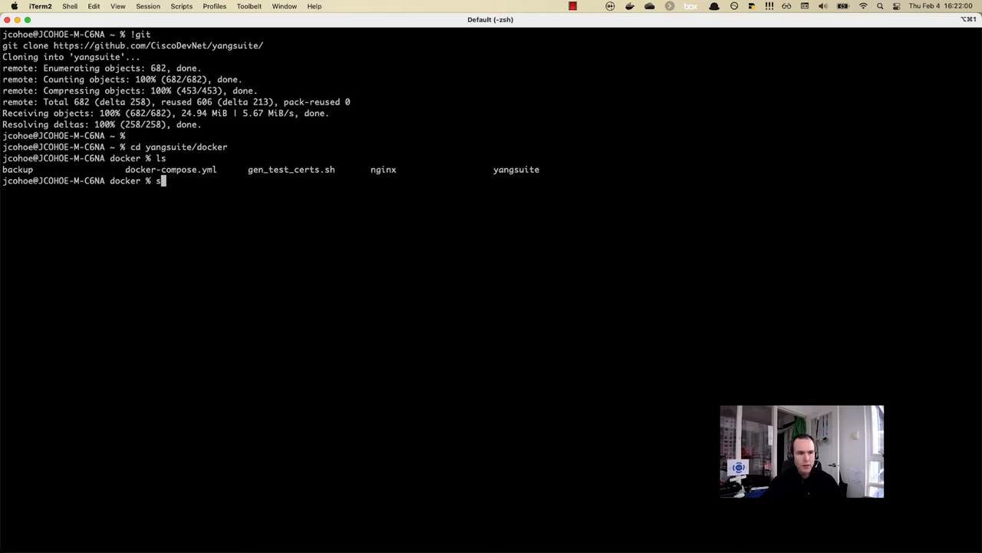
- Generate the self-signed nginx certificates with gen_test_certs.sh and start docker-compose
key(Return)
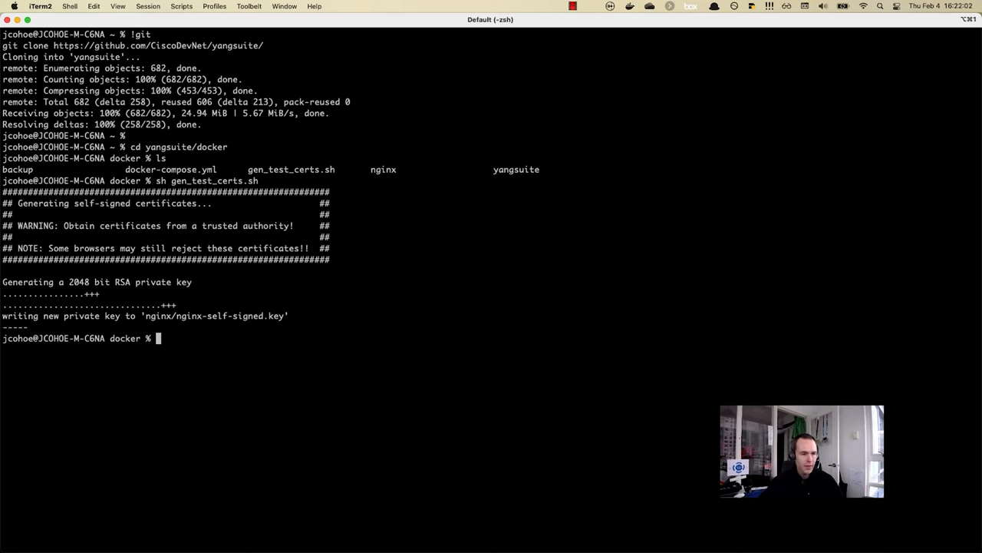
key(Return)
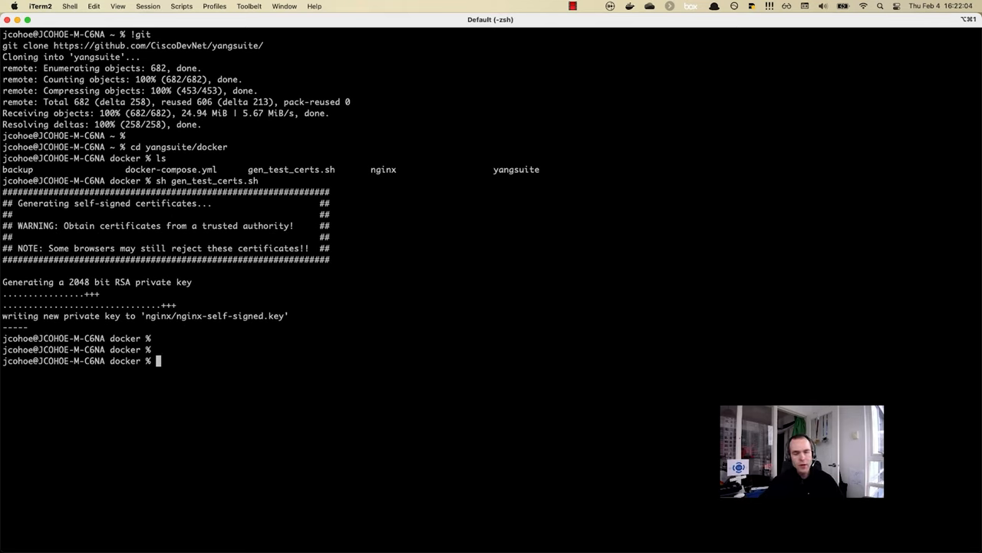
text(d)
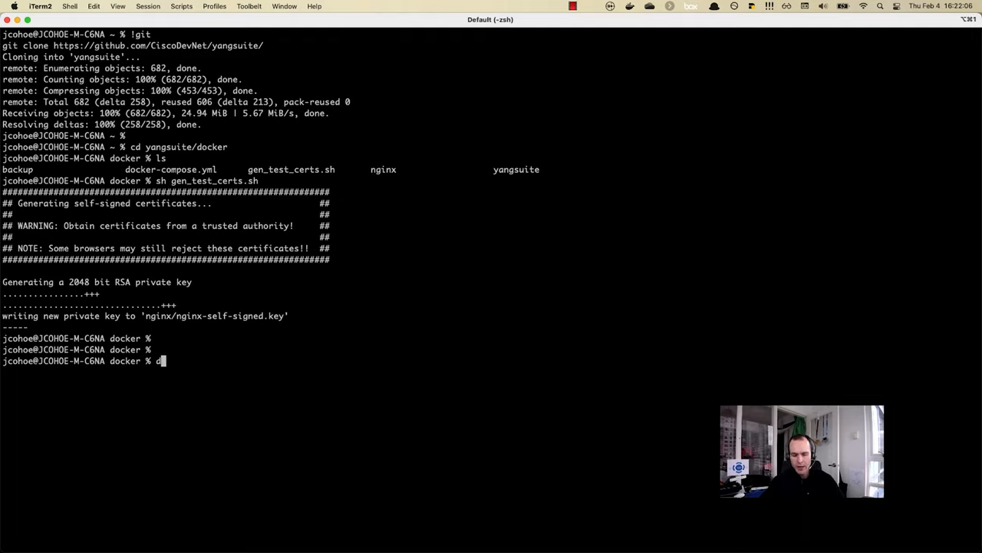
text(ocker-compose)
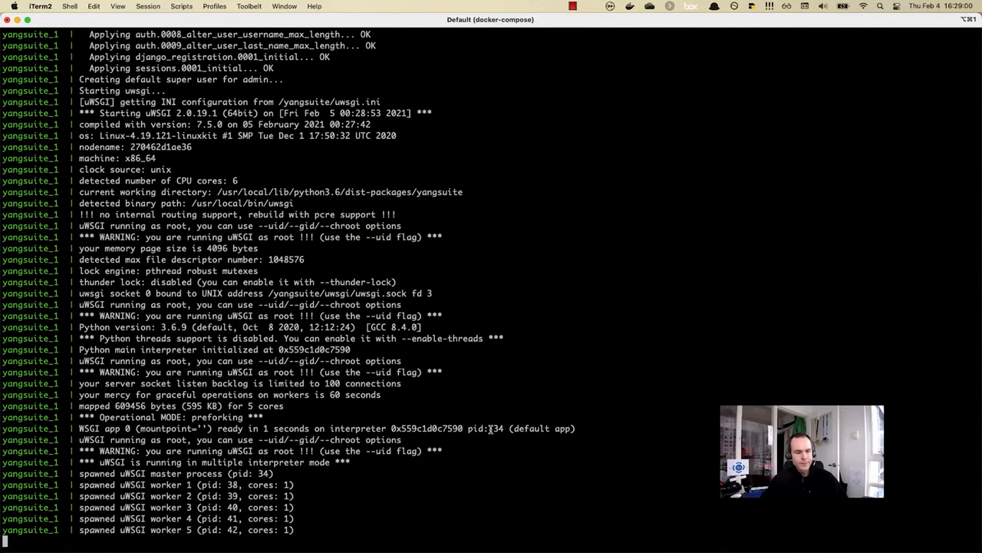
mouse_move(491, 430)
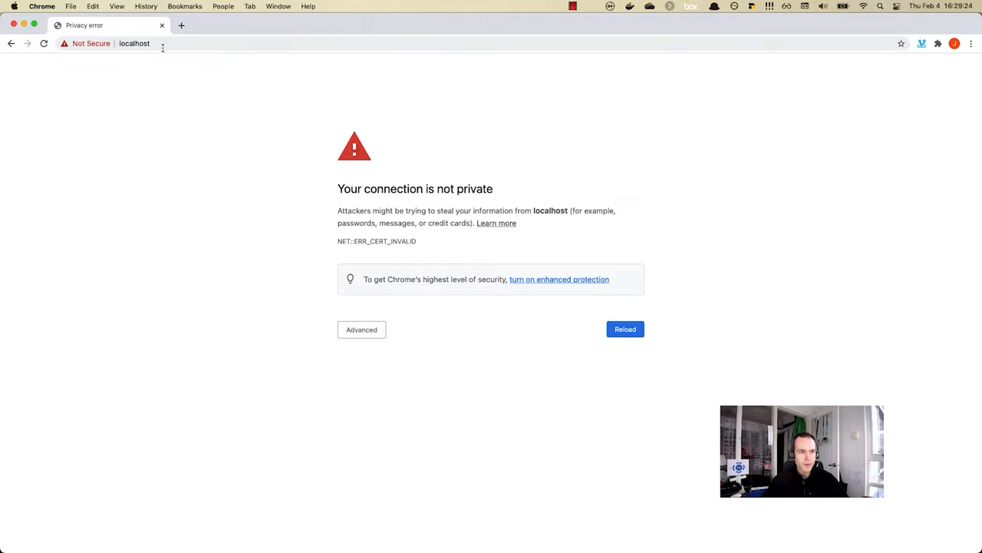
- Bypass Chrome's certificate warning, review the EULA, and accept both user agreements
click(135, 43)
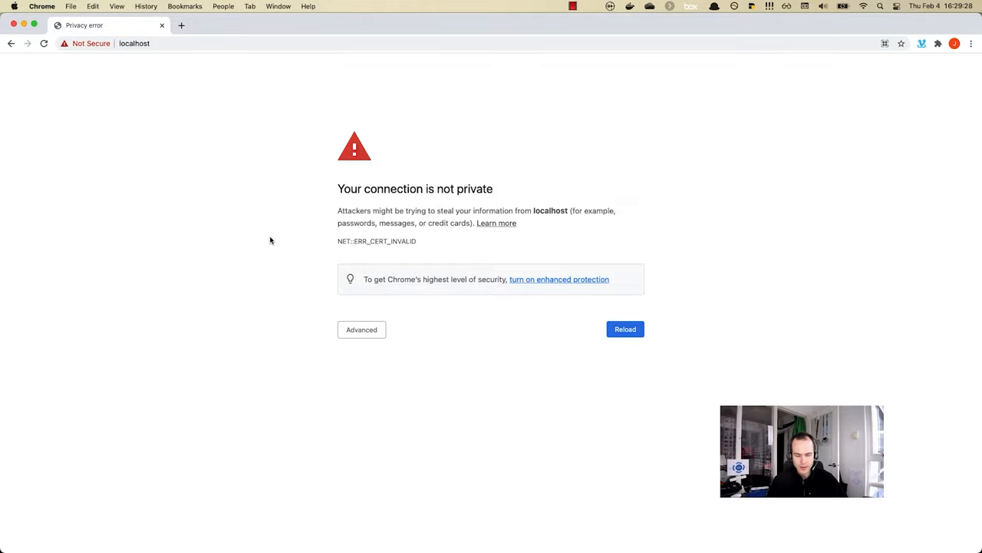
click(624, 329)
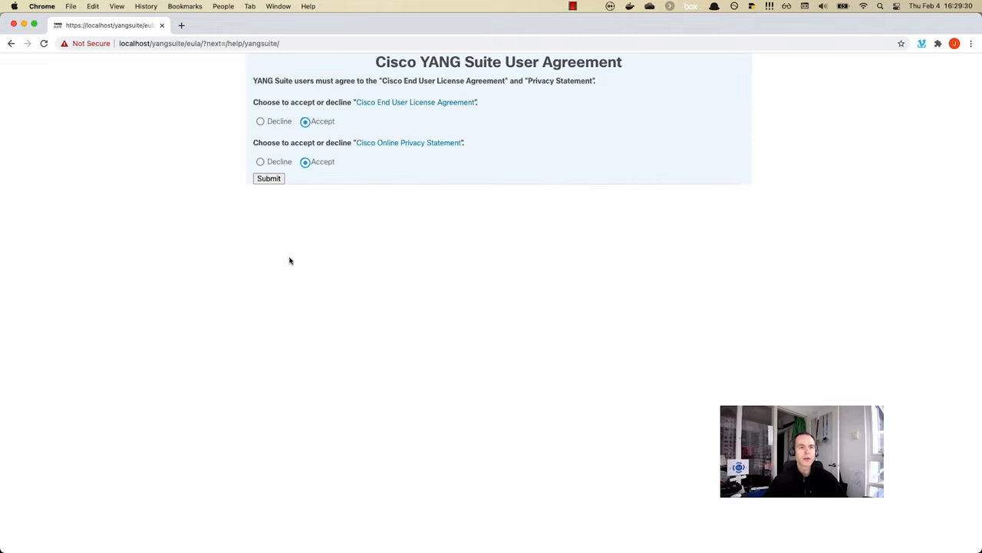
mouse_move(320, 63)
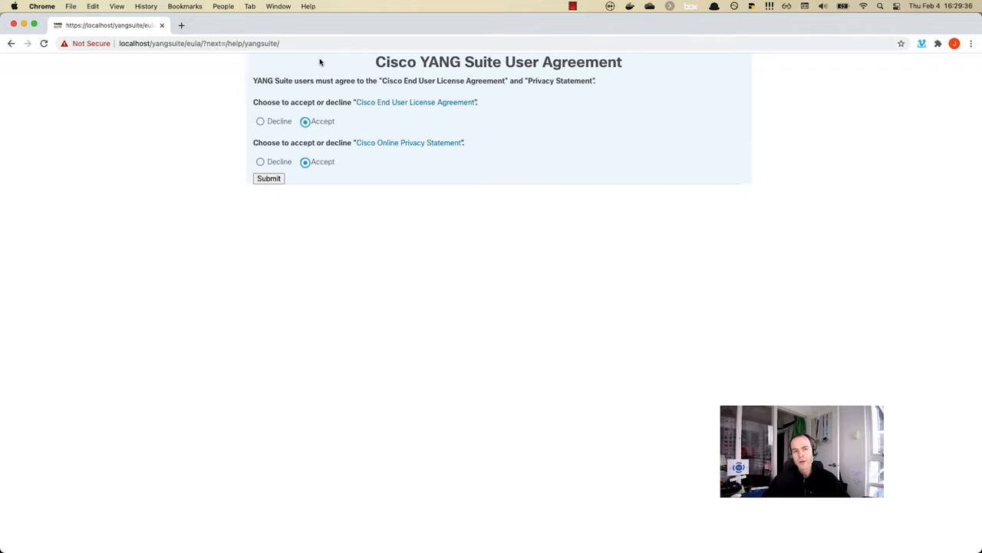
click(415, 101)
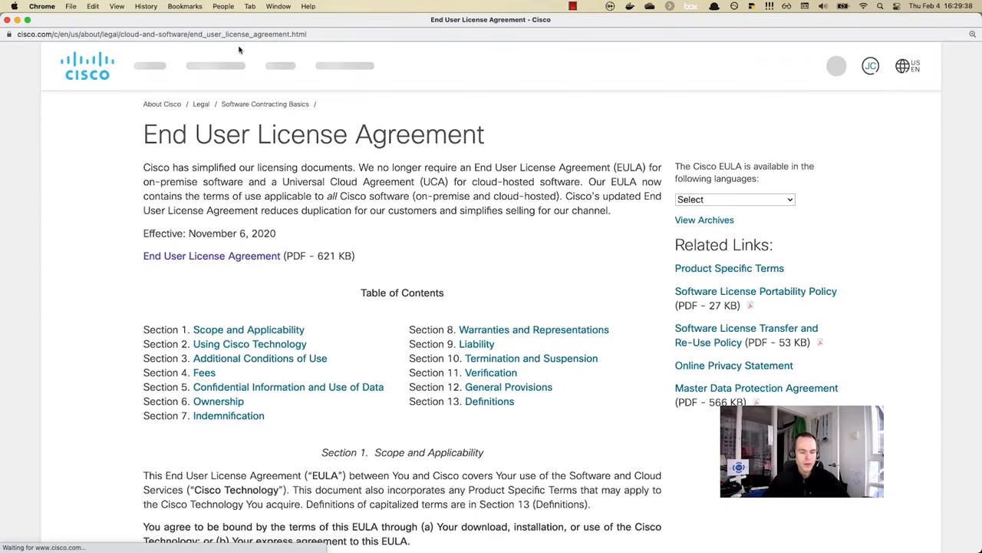
click(734, 364)
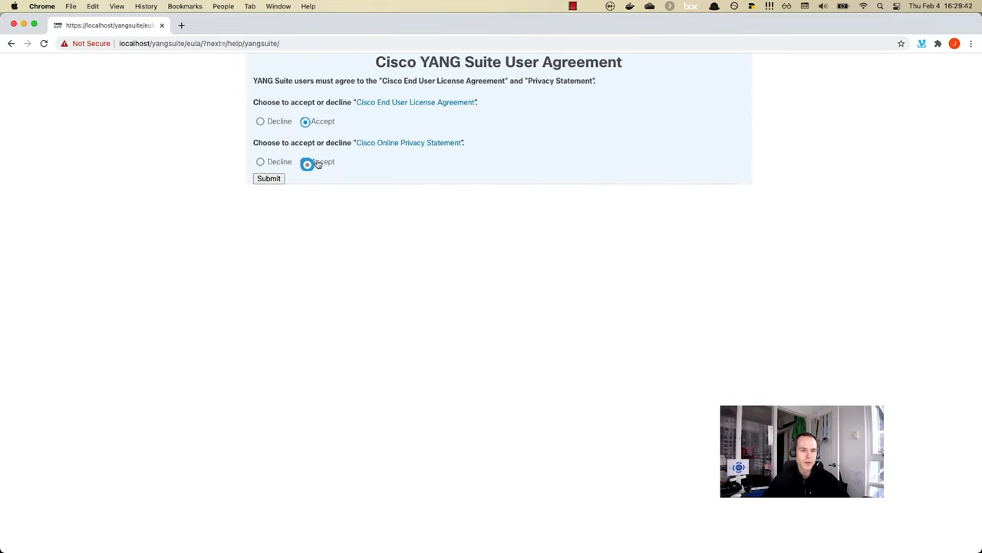
click(269, 178)
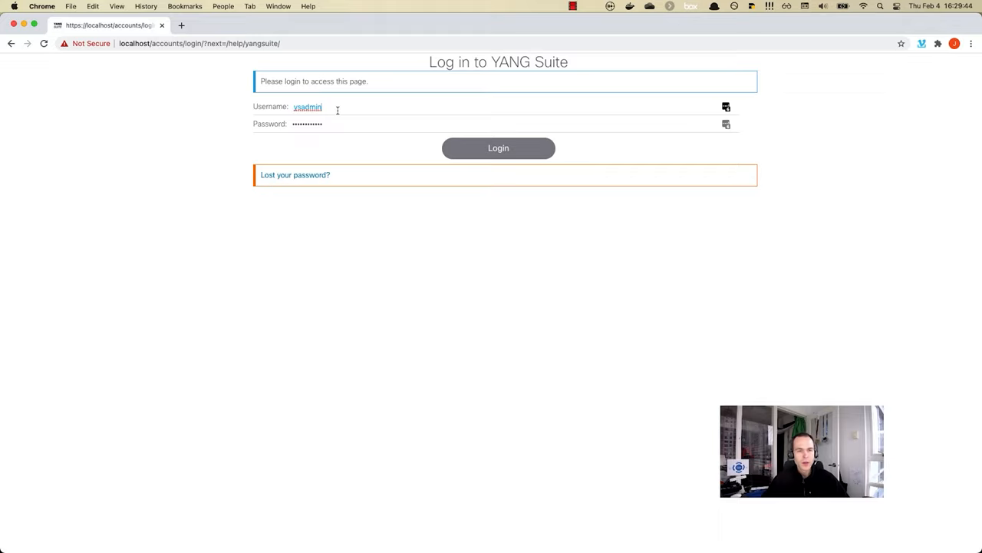
- Log in to YANG Suite with the admin credentials
double_click(307, 107)
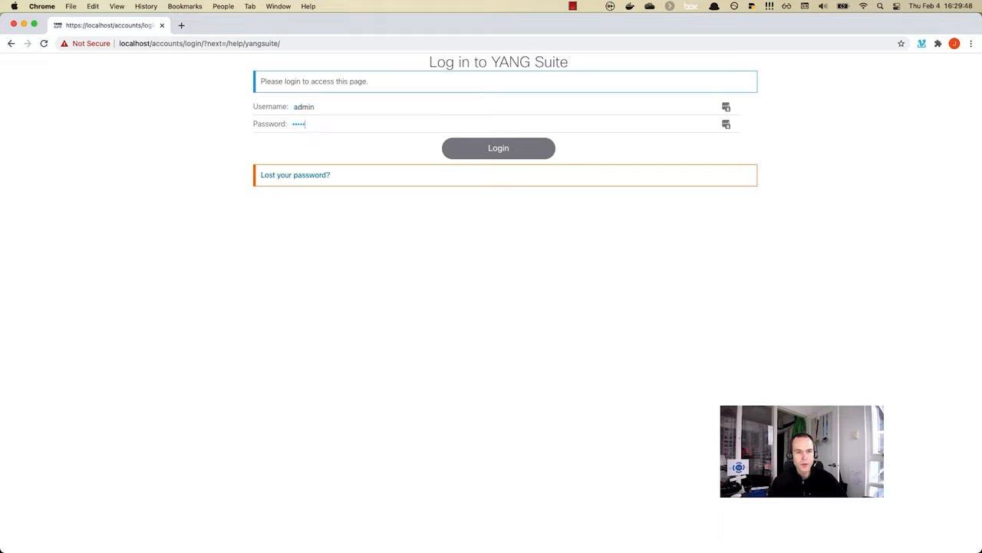
click(499, 147)
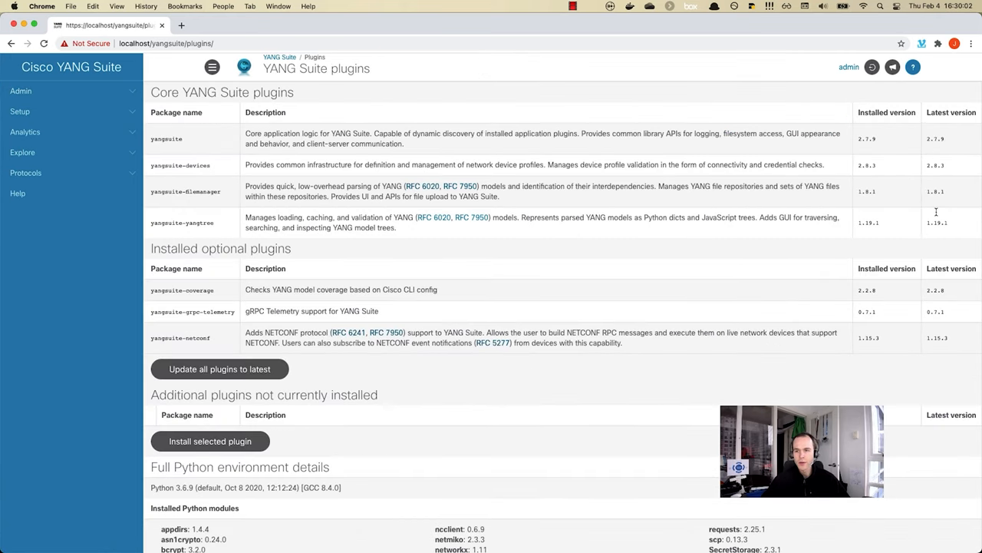
mouse_move(940, 231)
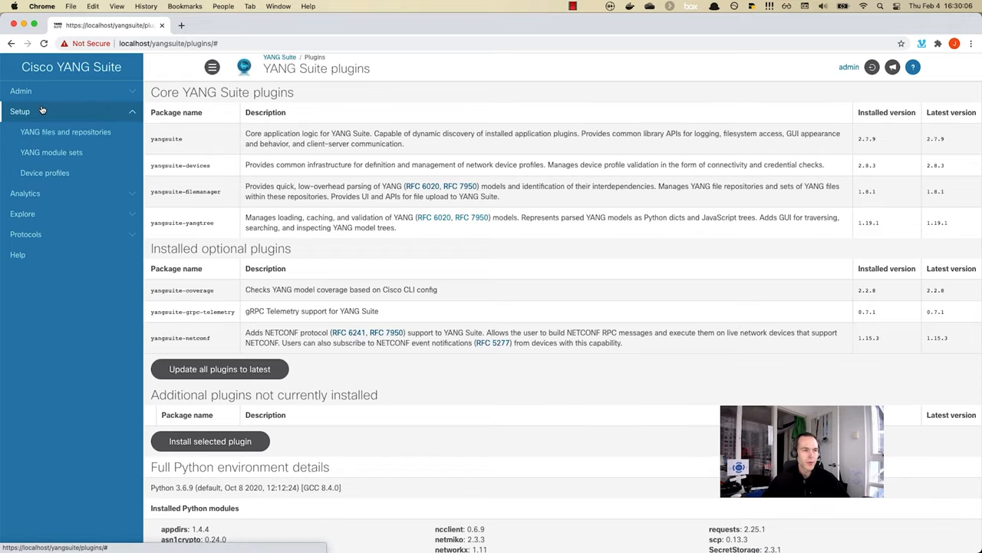
- Create the Sandbox-iosxe-latest-1.cisco.com device profile and check its reachability (NETCONF passes, ping fails)
click(44, 173)
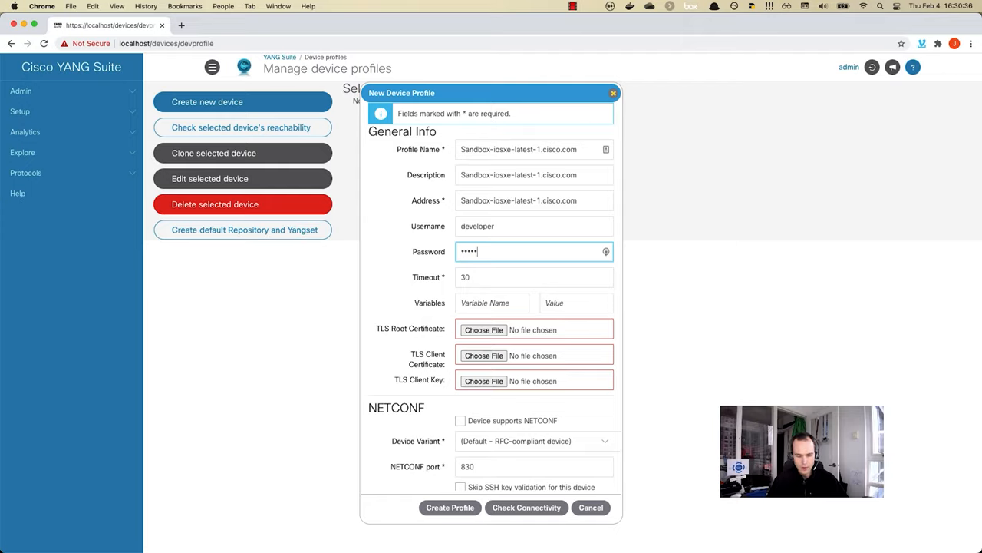
click(460, 420)
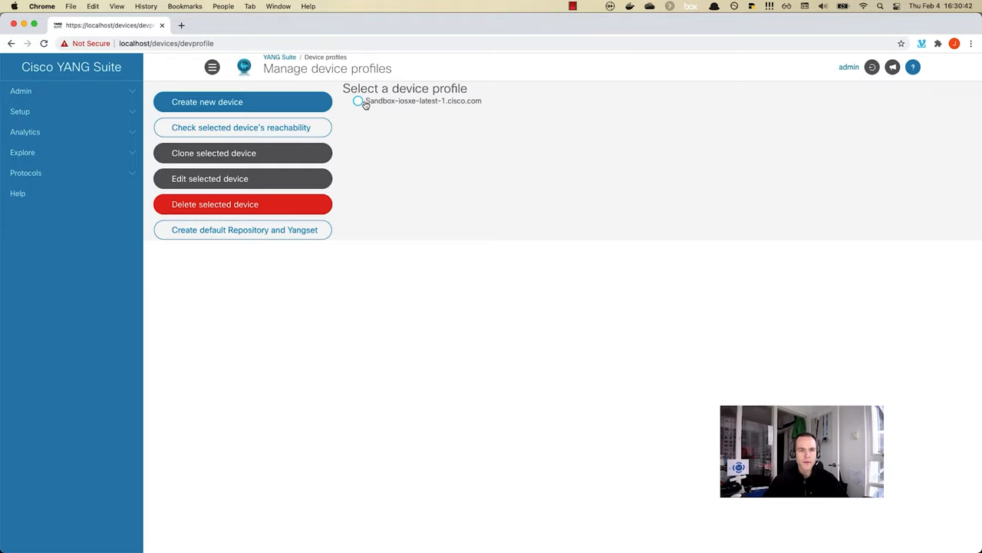
click(358, 101)
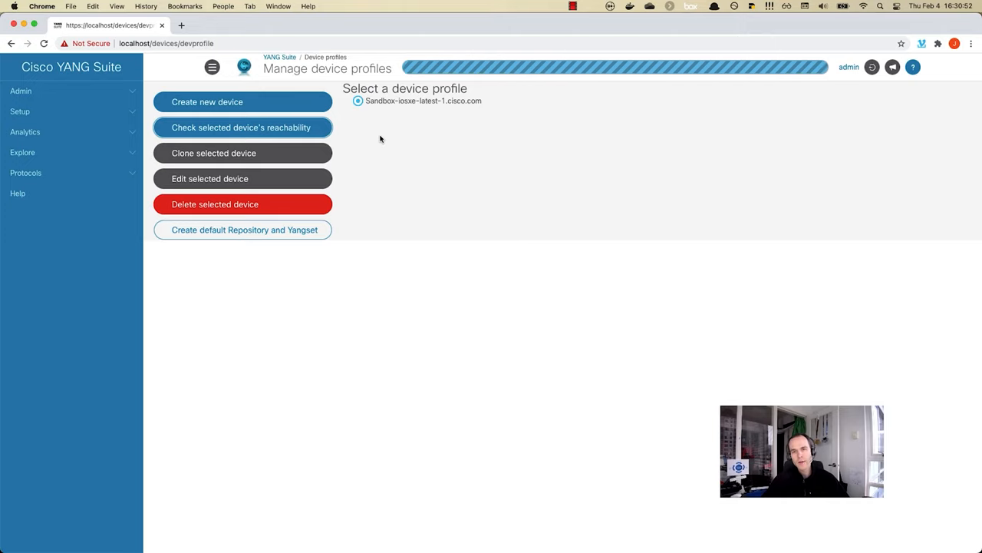
click(242, 128)
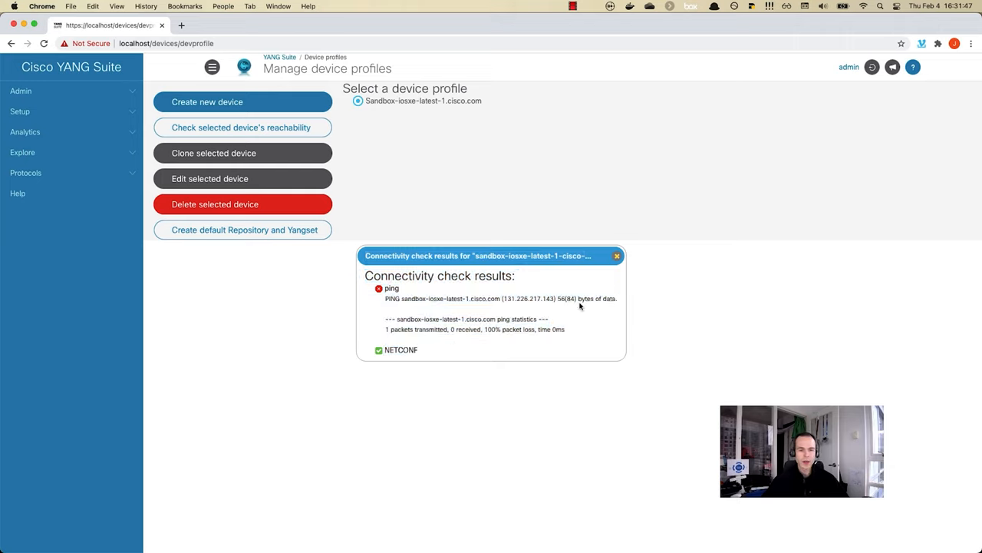
click(617, 255)
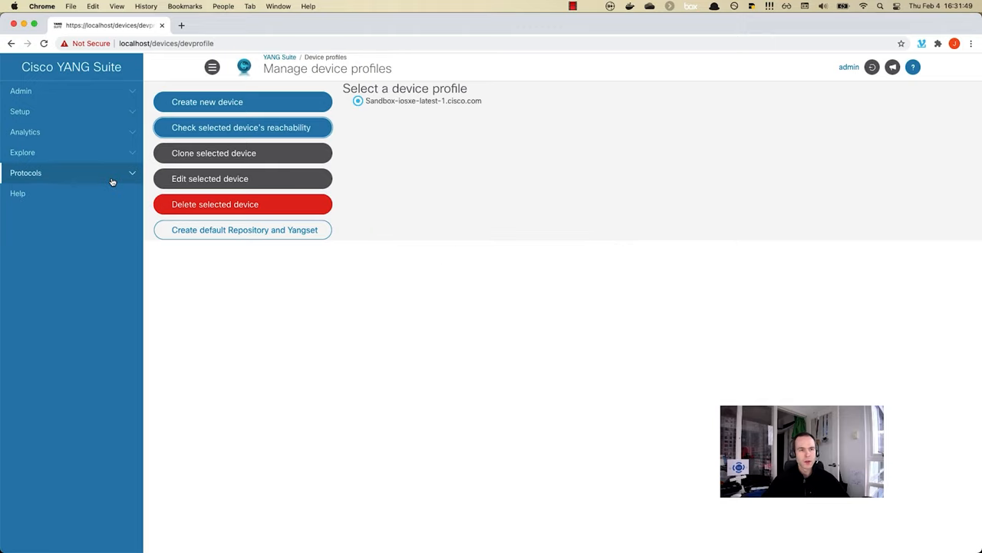
click(20, 112)
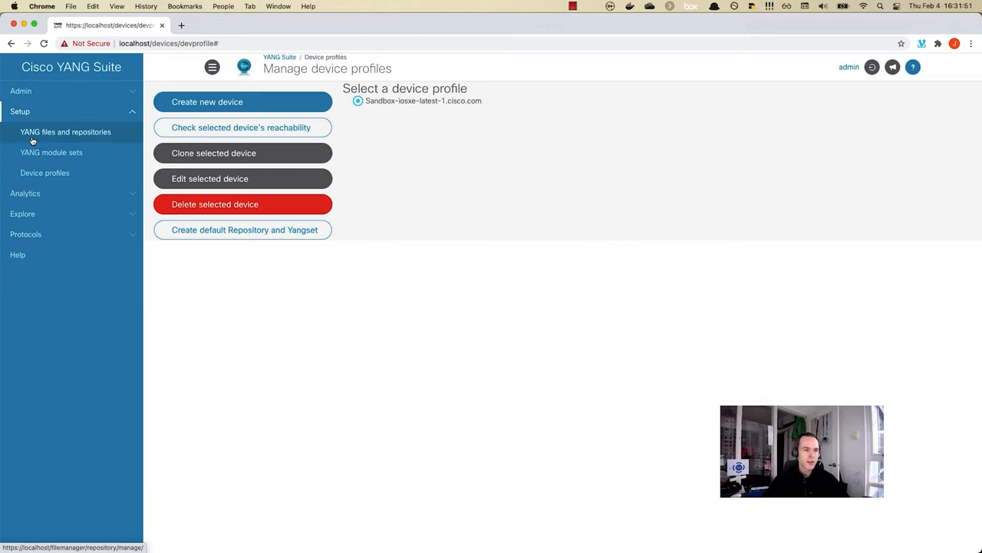
- Create a YANG module repository named sandbox-iosxe-latest-1
click(66, 131)
text(San)
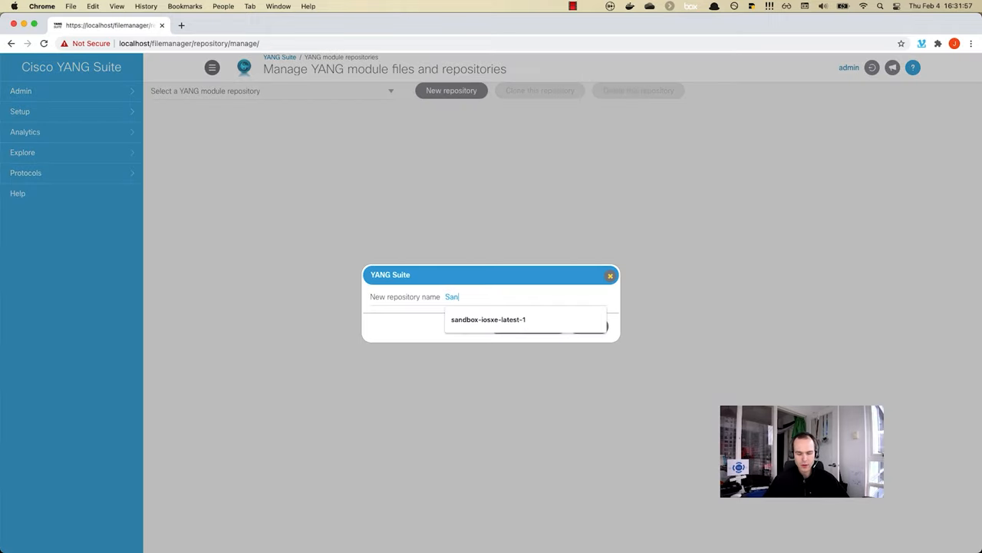
click(487, 319)
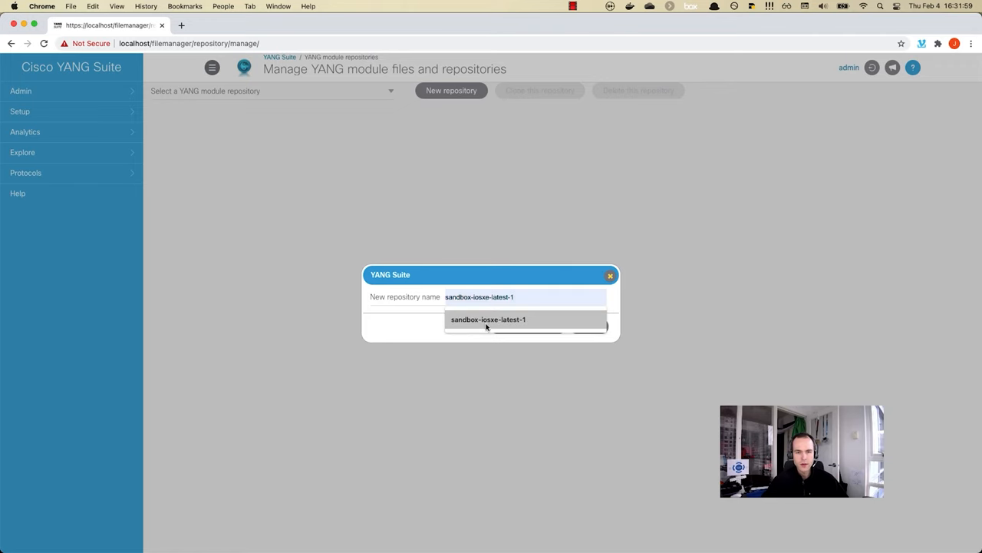
click(487, 319)
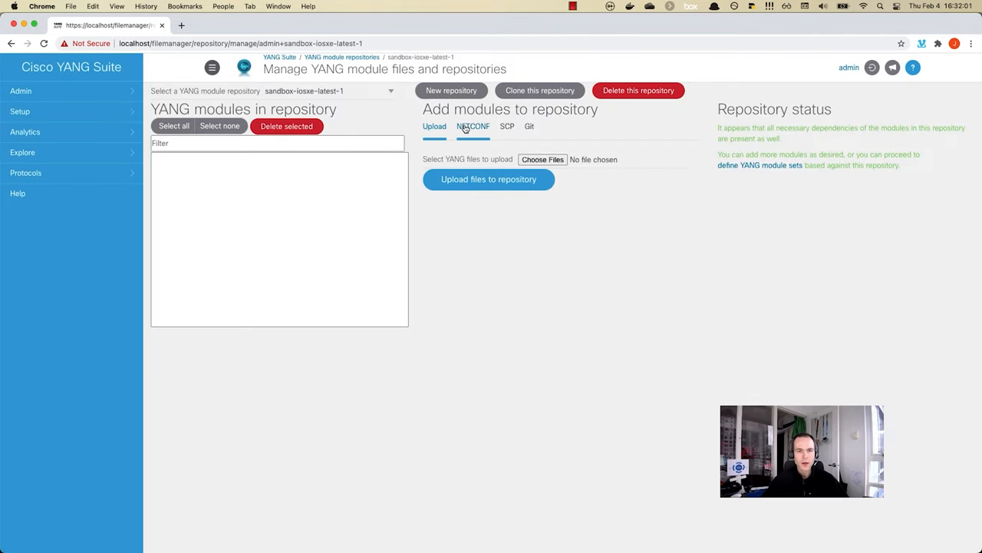
- Fetch the schema list over NETCONF from the Sandbox-iosxe-latest-1.cisco.com device
click(472, 126)
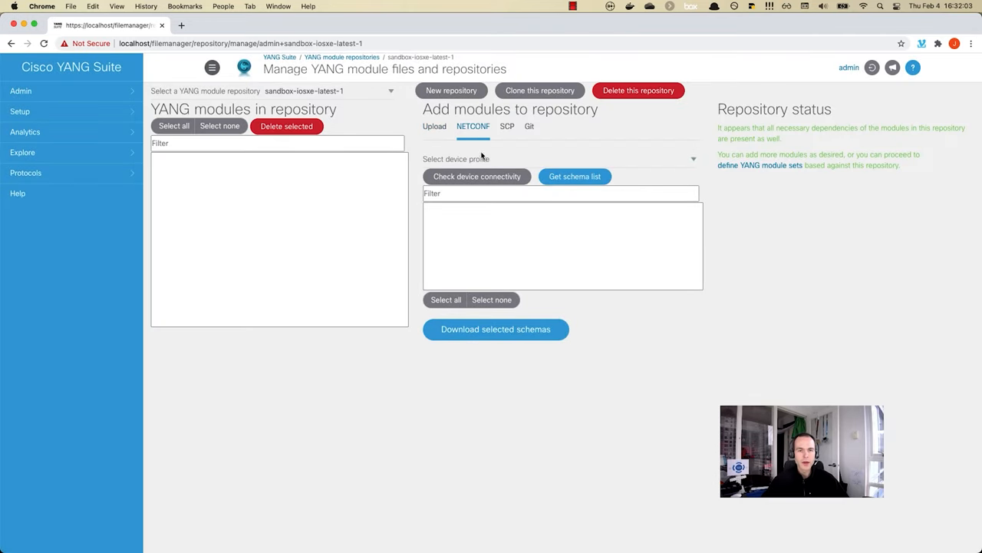
click(690, 159)
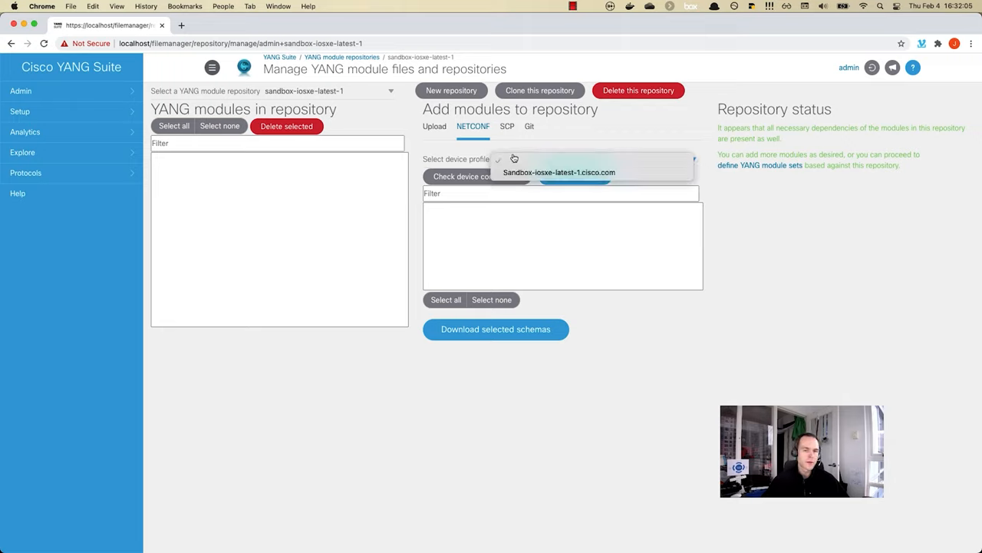
click(558, 172)
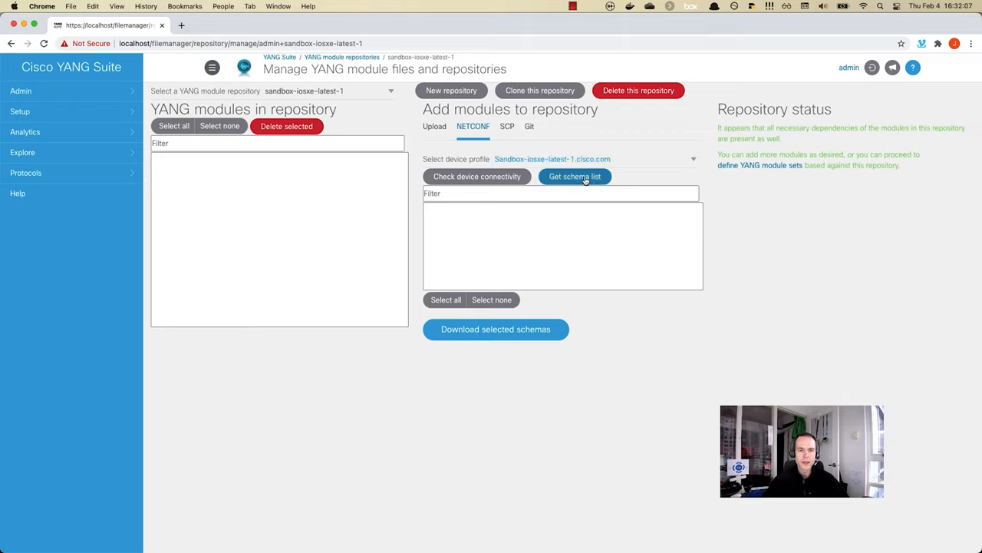
click(575, 176)
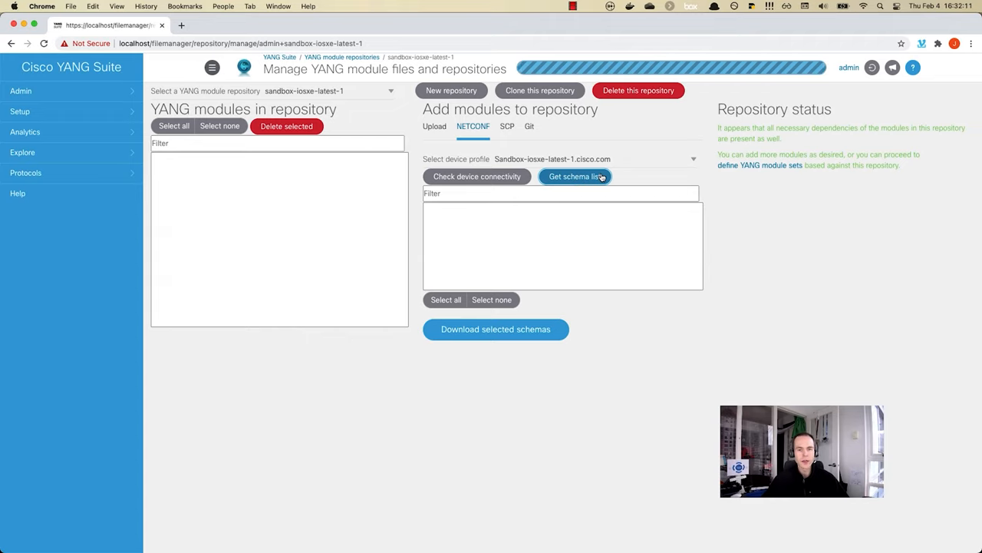
click(575, 177)
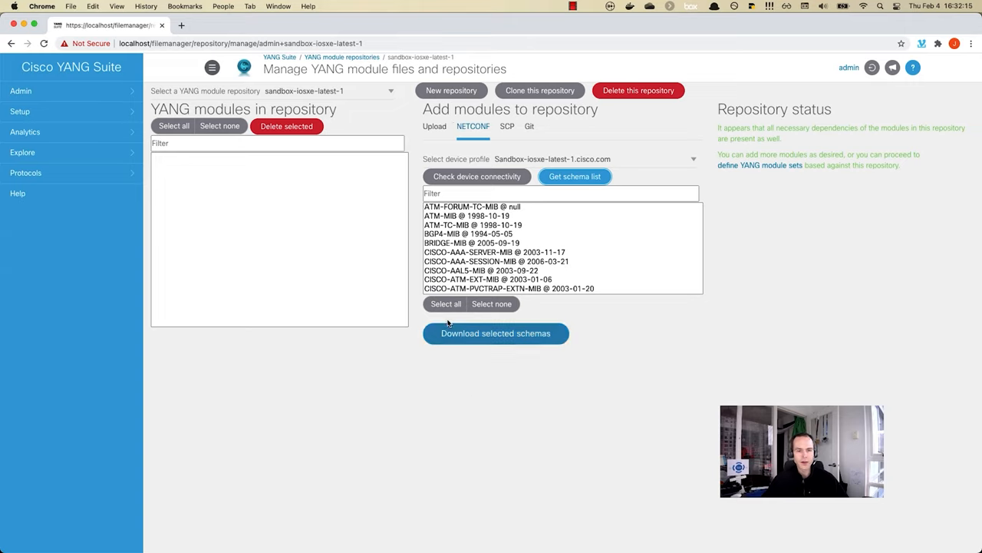
- Select all the device's schemas and download them into sandbox-iosxe-latest-1
click(495, 333)
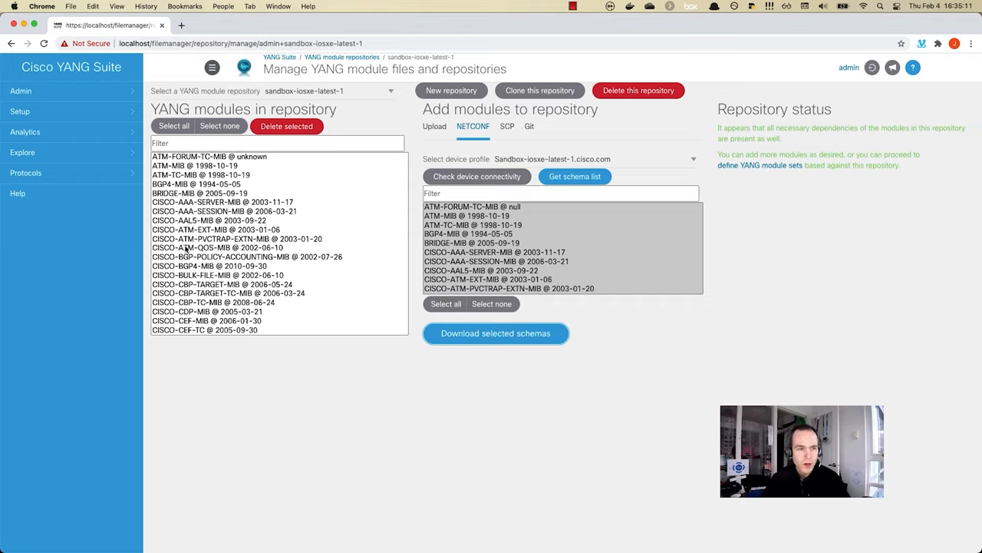
- Build YANG set sandbox-iosxe-latest-1 from all 540 repository modules and review prefix-collision warnings
click(20, 111)
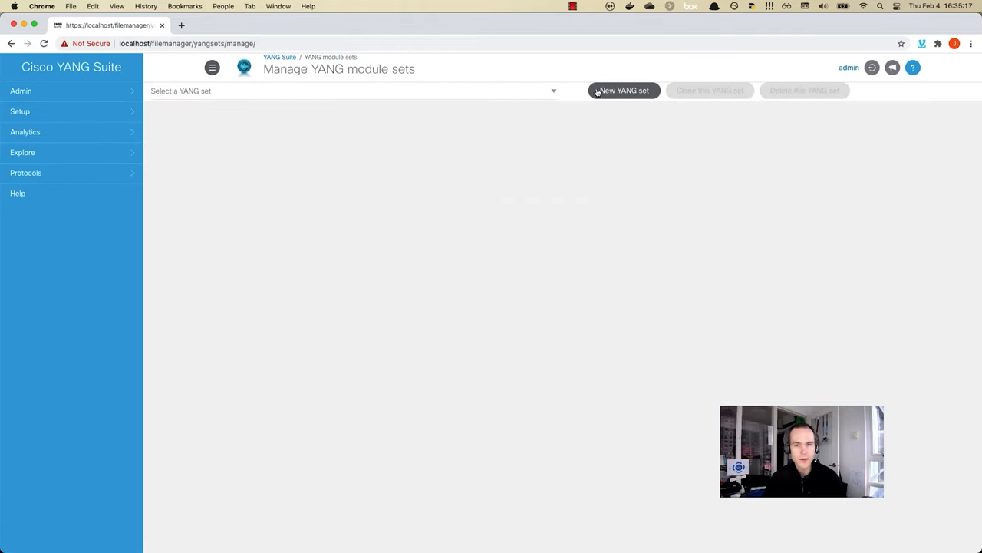
click(624, 90)
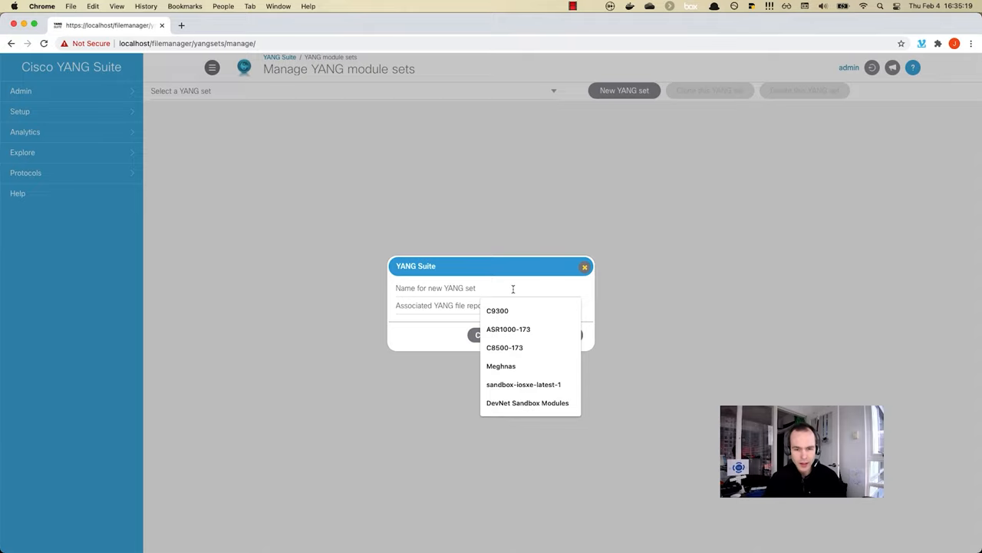
click(523, 384)
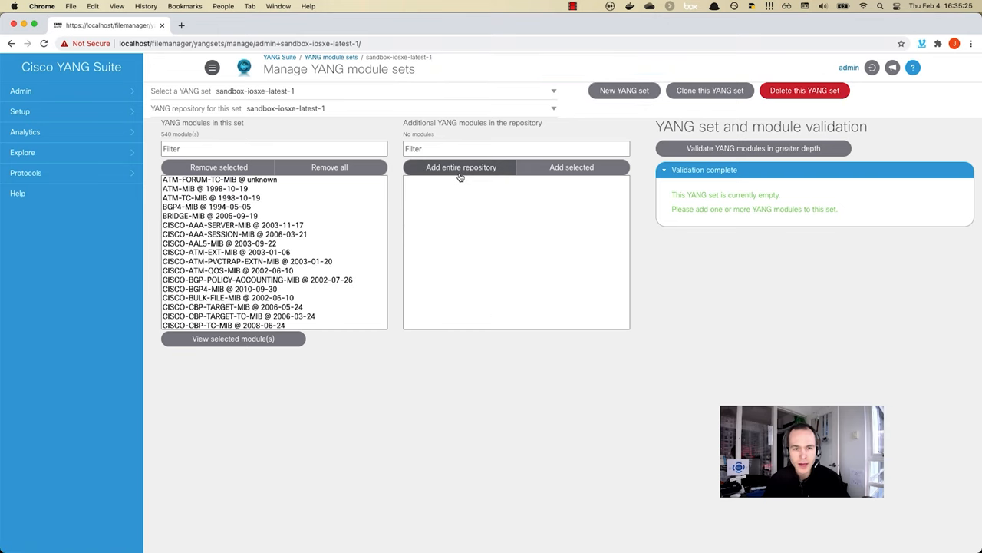
click(461, 167)
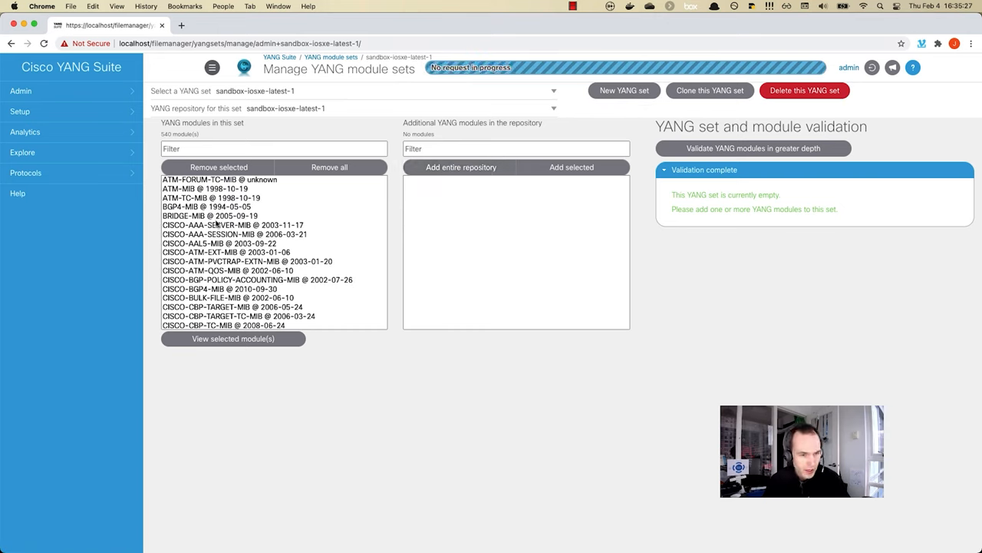
click(753, 148)
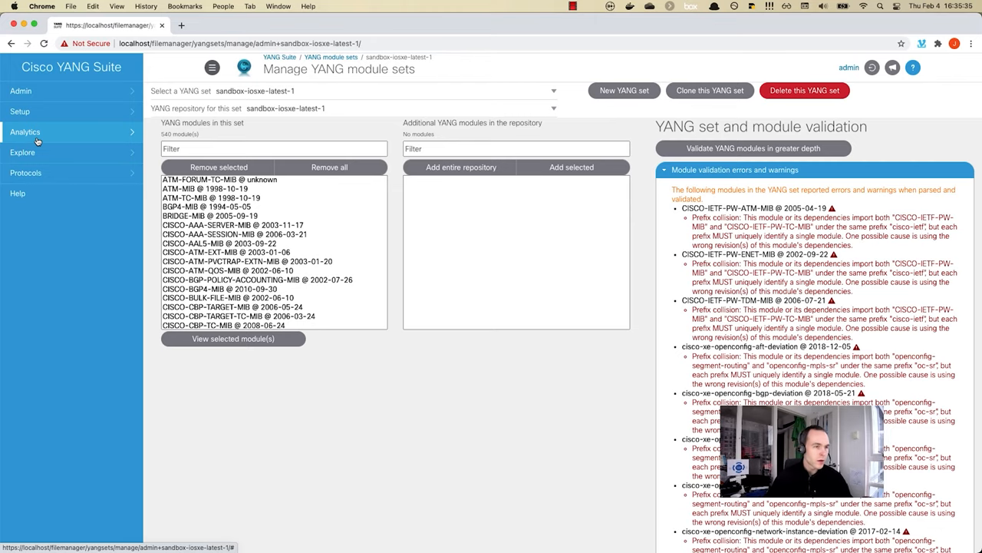
click(25, 131)
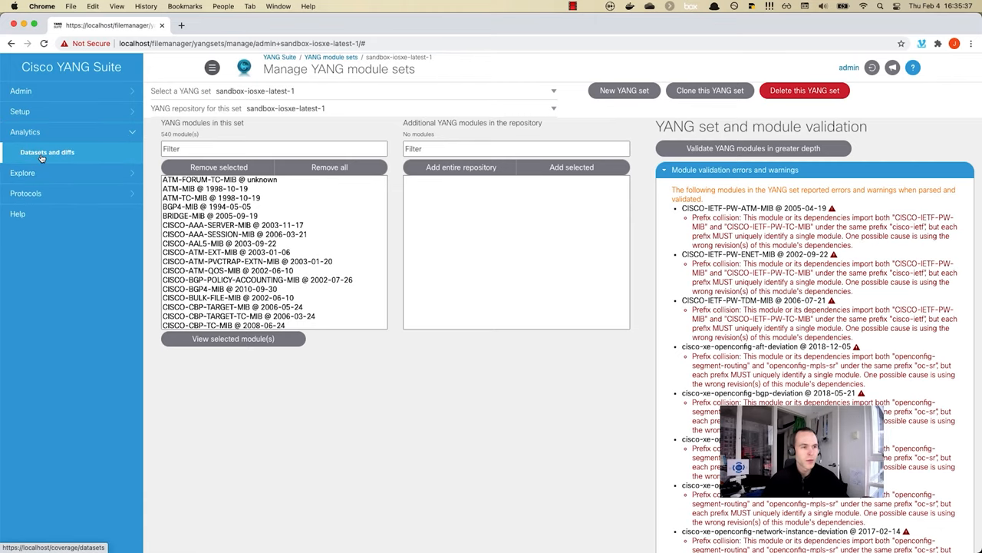
- Display the Cisco-IOS-XE-bgp-oper dataset table, then open the Explore YANG page
click(47, 152)
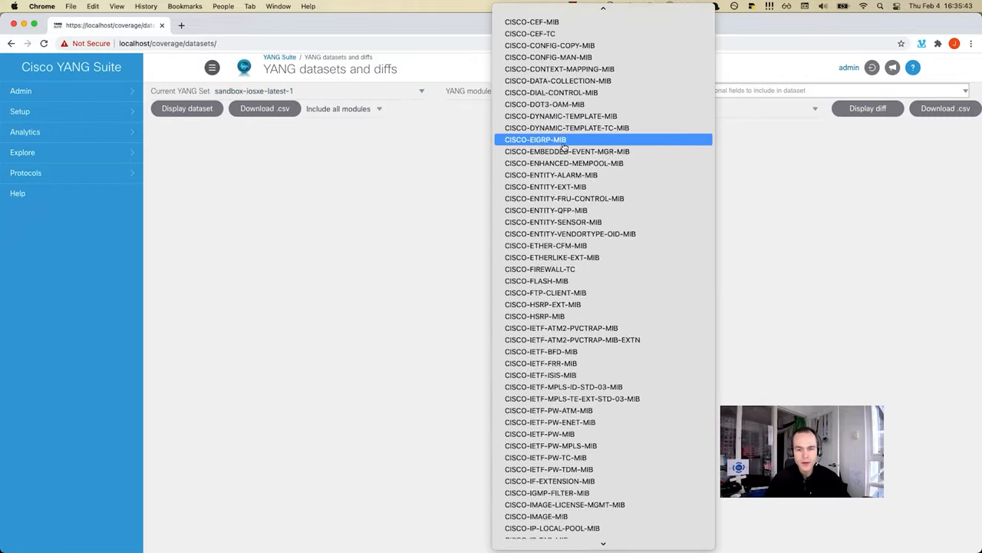
scroll(down, 3)
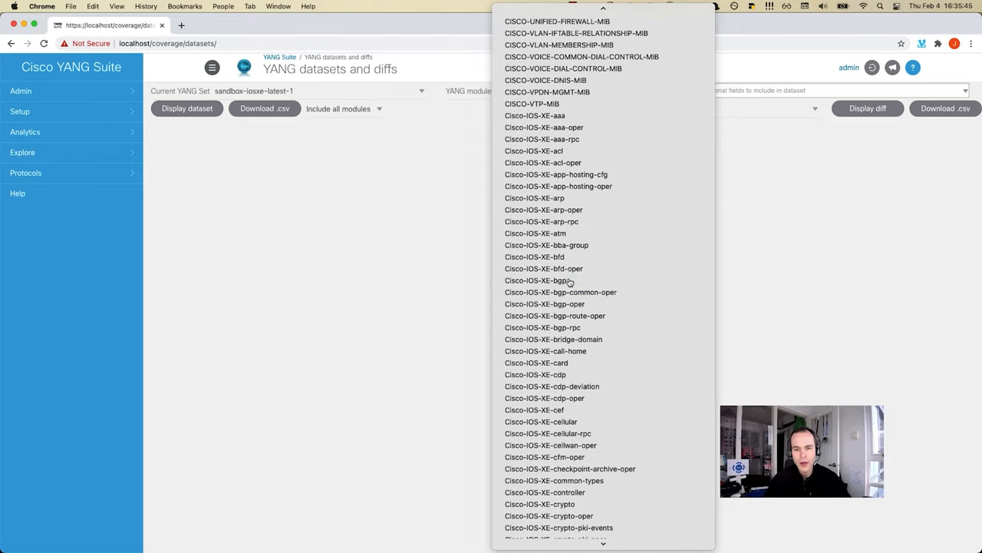
click(544, 303)
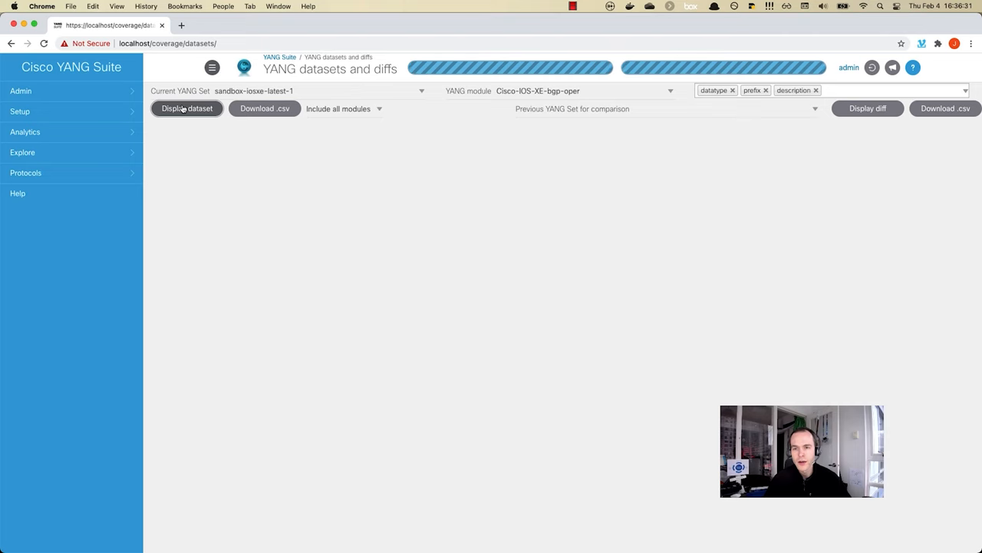
click(186, 108)
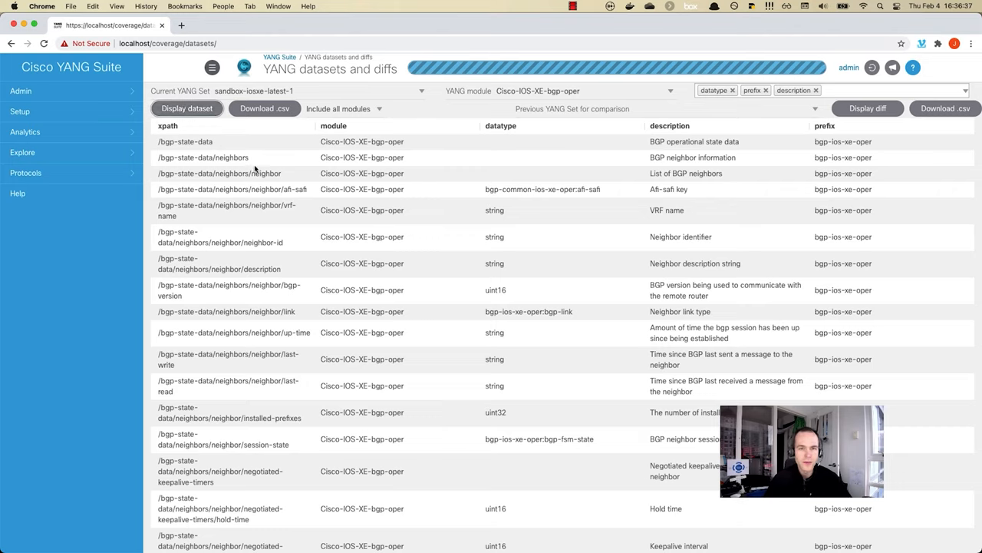
mouse_move(23, 152)
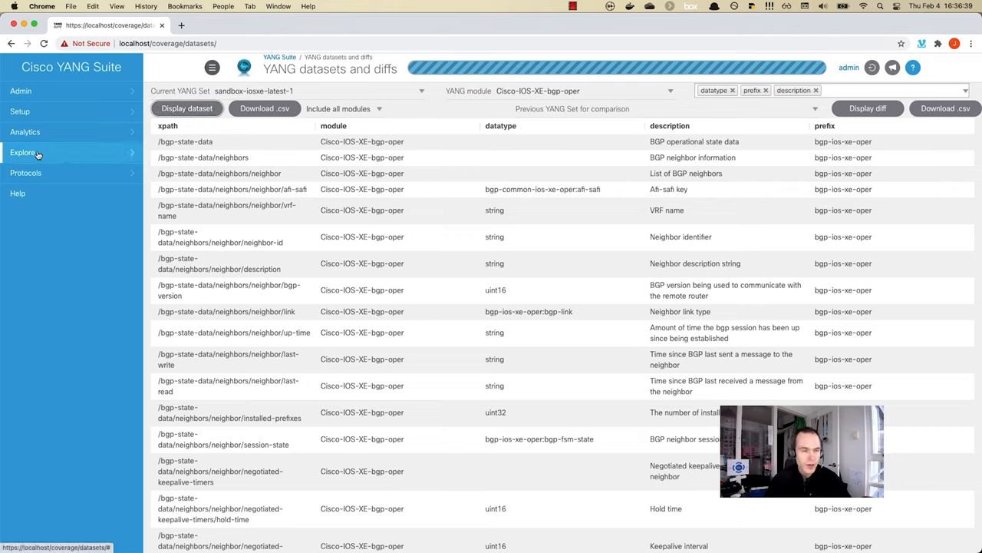
click(23, 152)
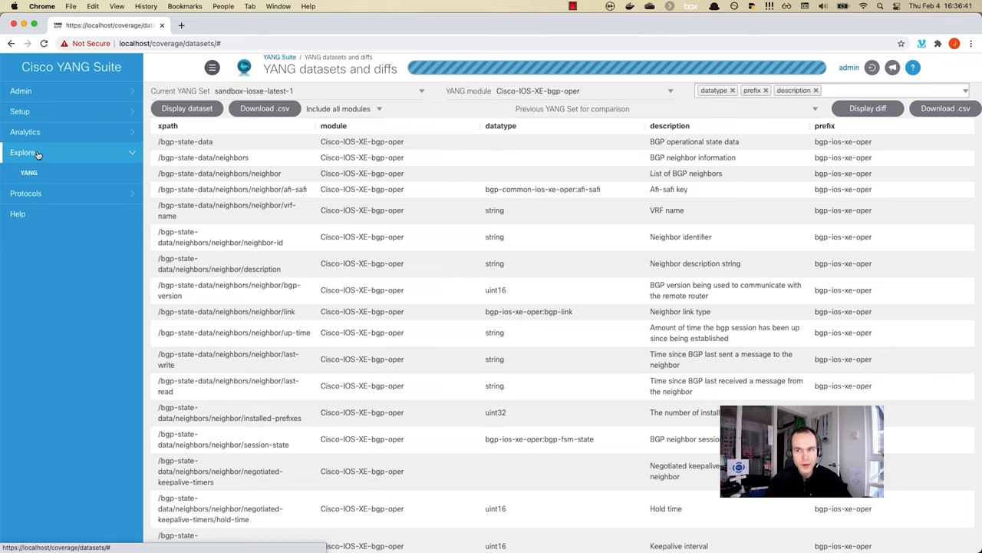
click(29, 172)
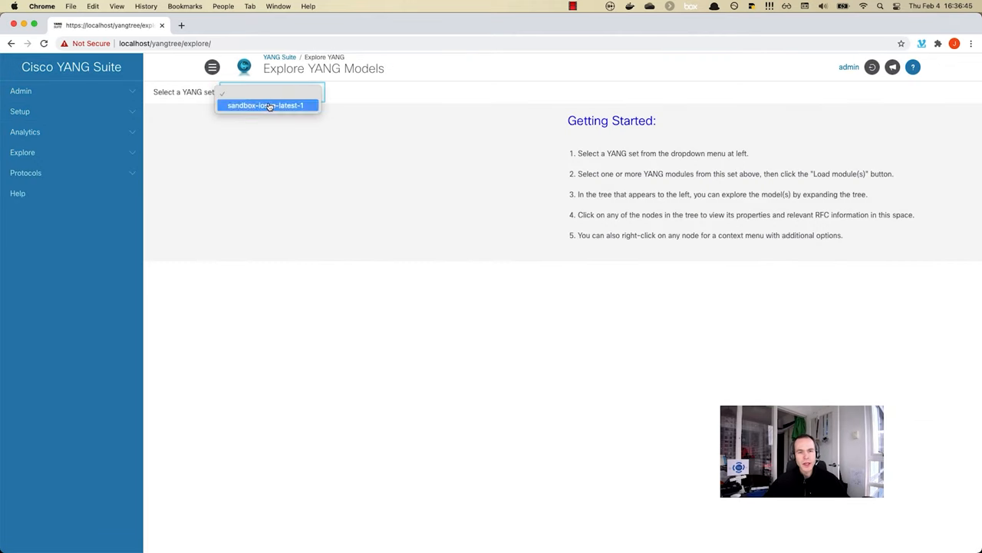
- Load Cisco-IOS-XE-bgp-oper from the sandbox-iosxe-latest-1 set into the explorer tree
click(270, 92)
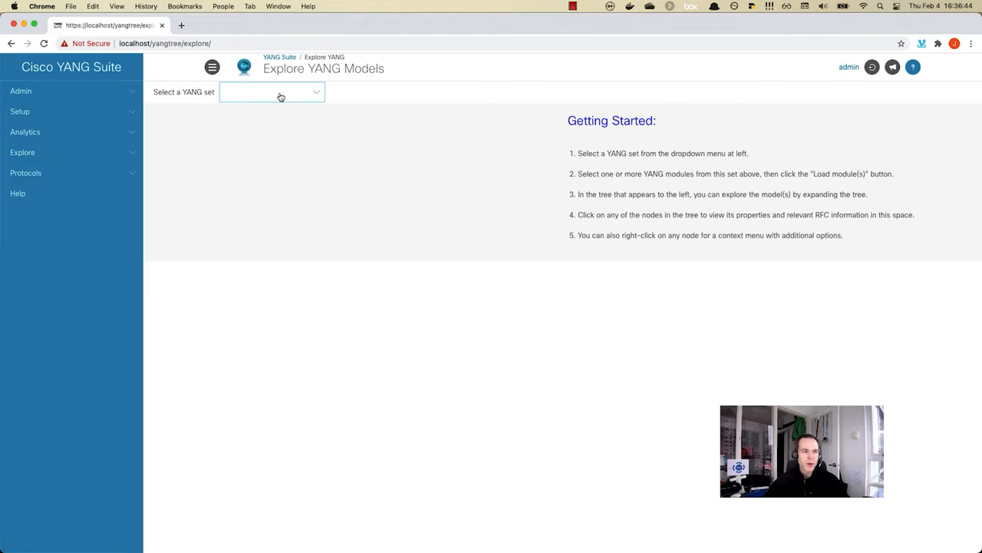
click(271, 91)
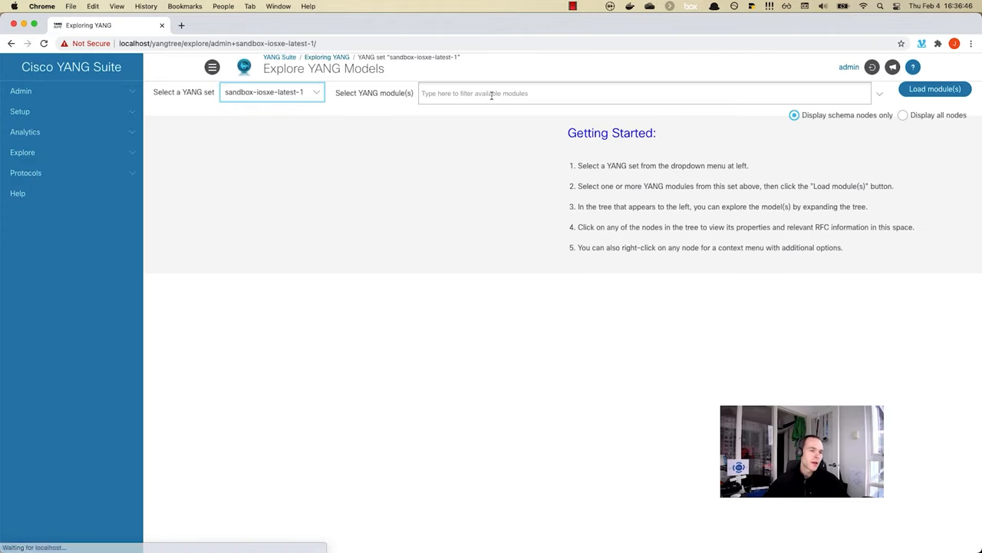
text(bgp)
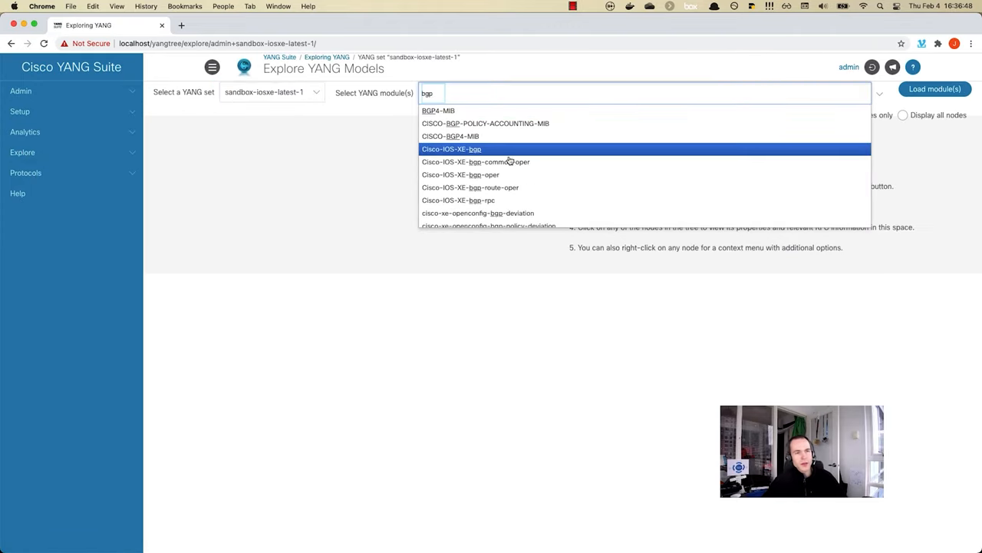
click(460, 174)
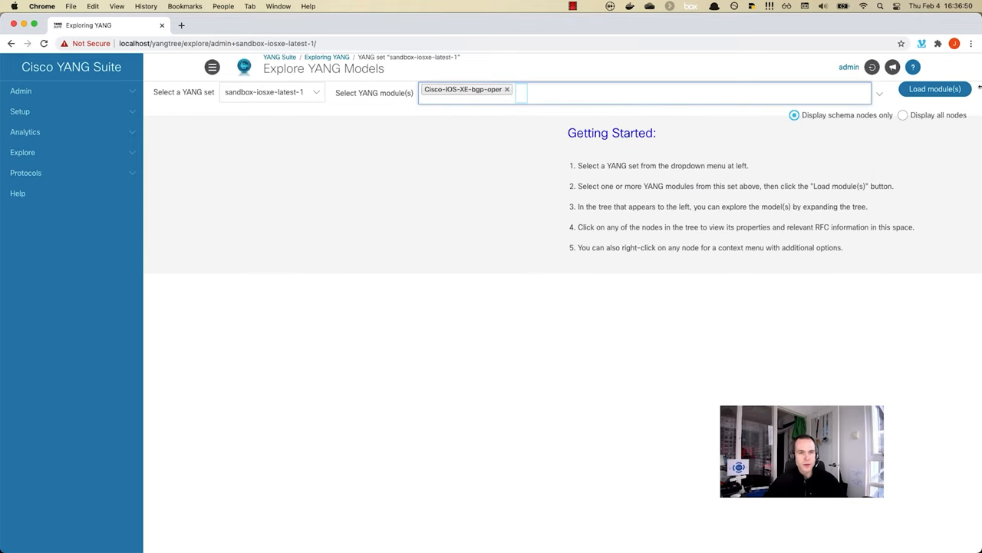
click(935, 89)
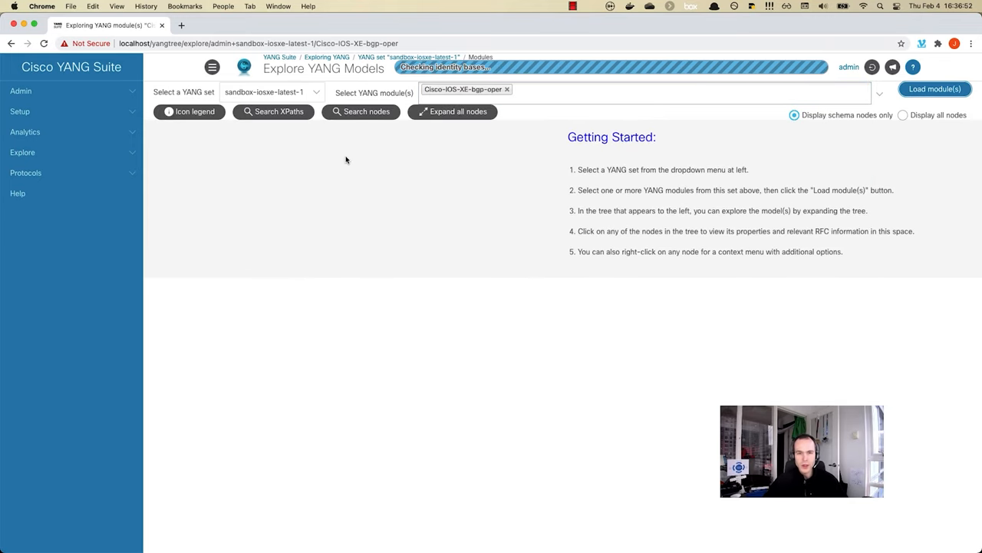
click(935, 89)
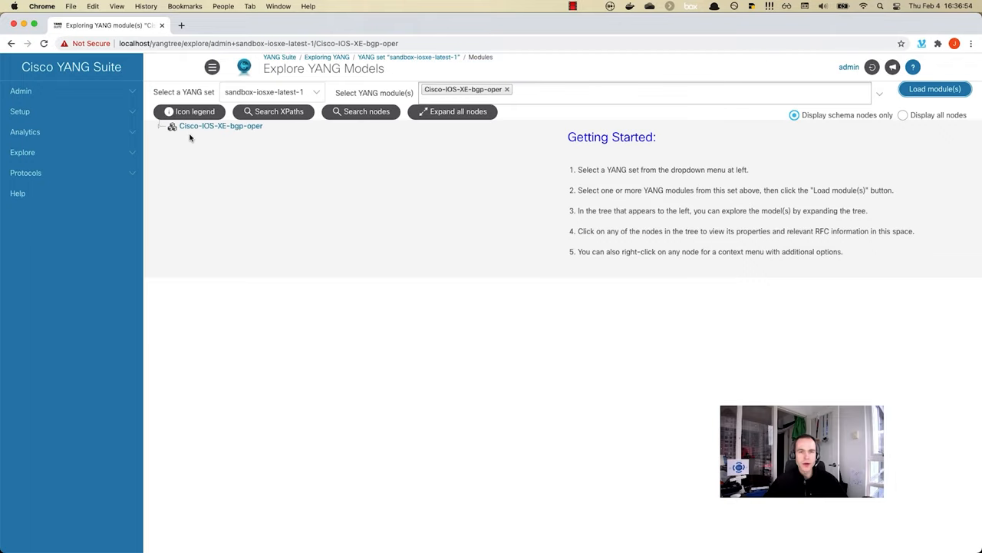
- Expand bgp-state-data and neighbors to reveal the address-families leaves
click(161, 125)
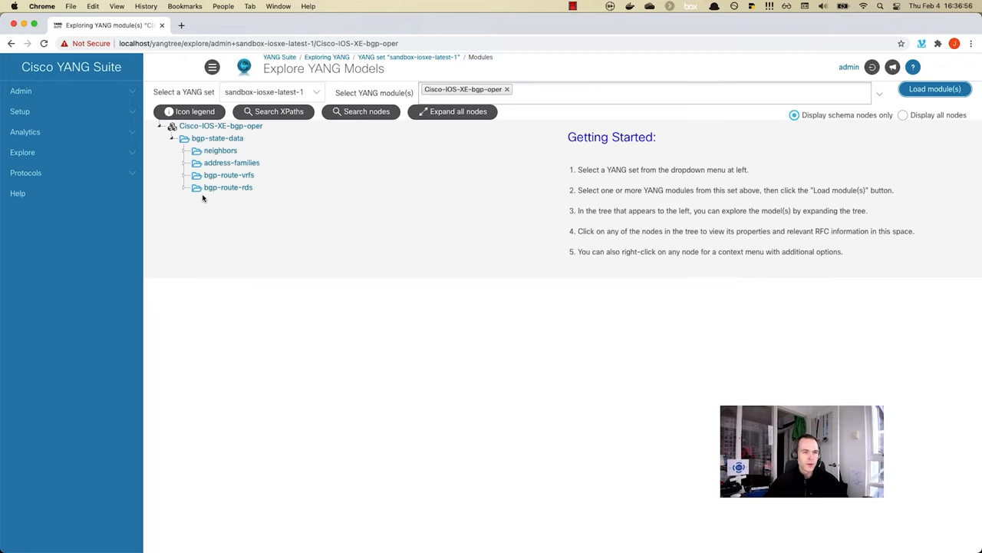
click(185, 151)
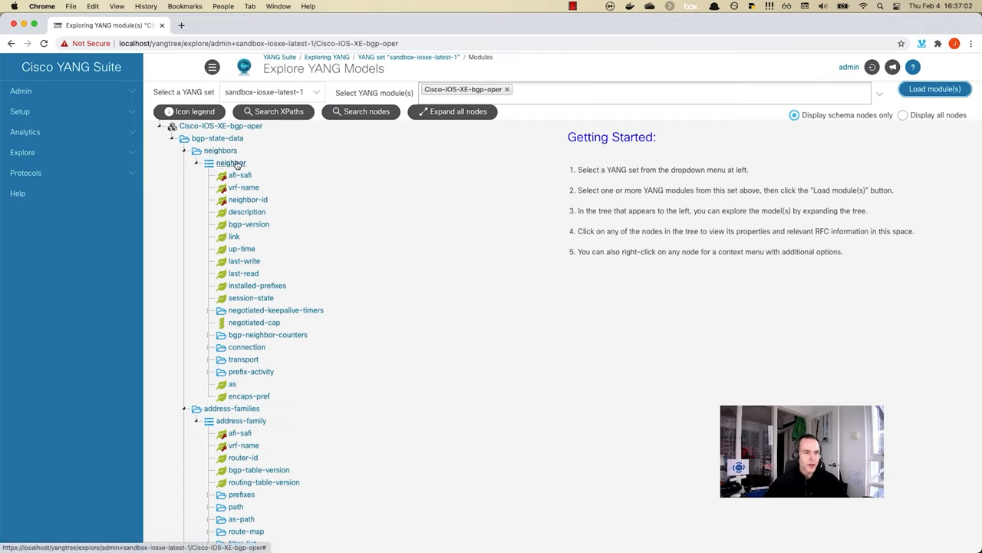
mouse_move(42, 159)
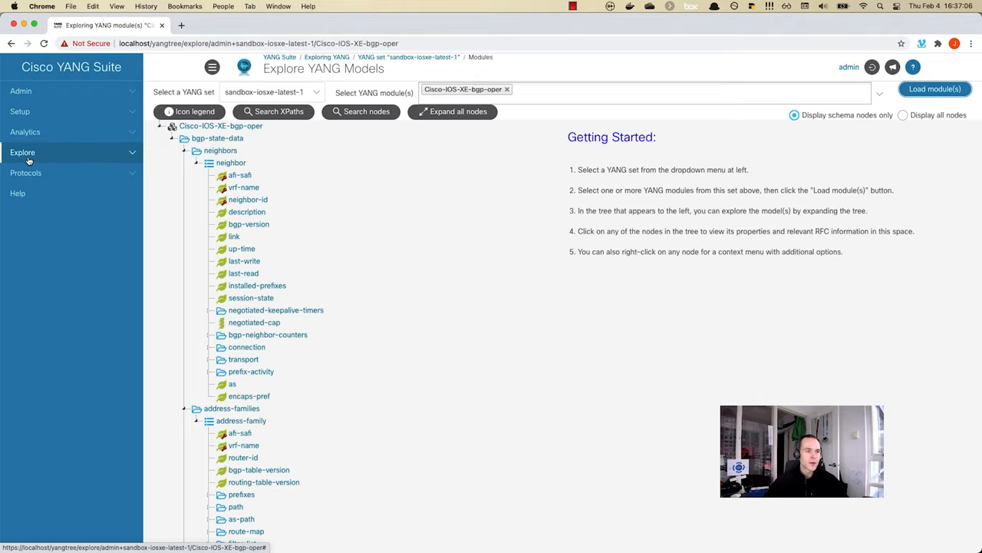
click(25, 173)
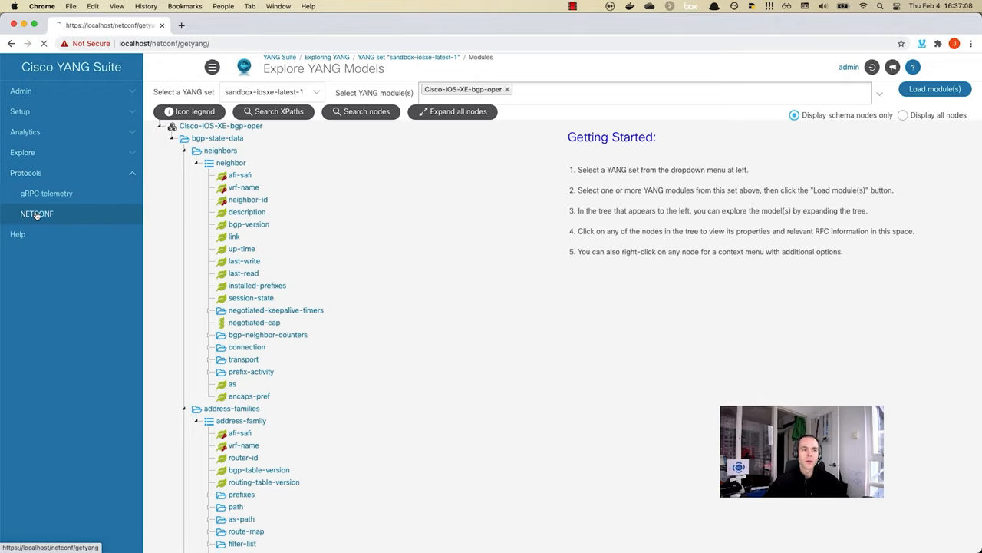
- Load Cisco-IOS-XE-native on the NETCONF page with get-config as the operation
click(37, 213)
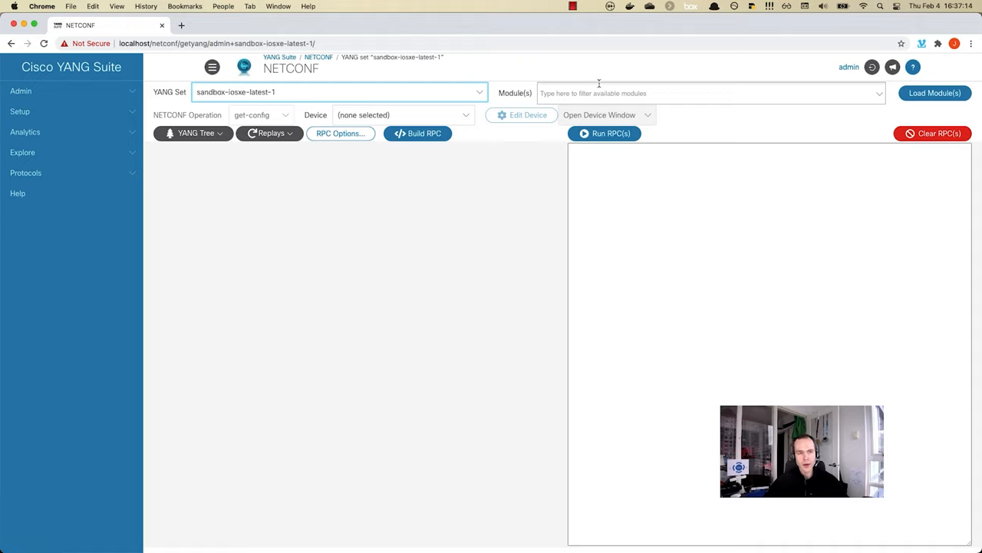
click(691, 93)
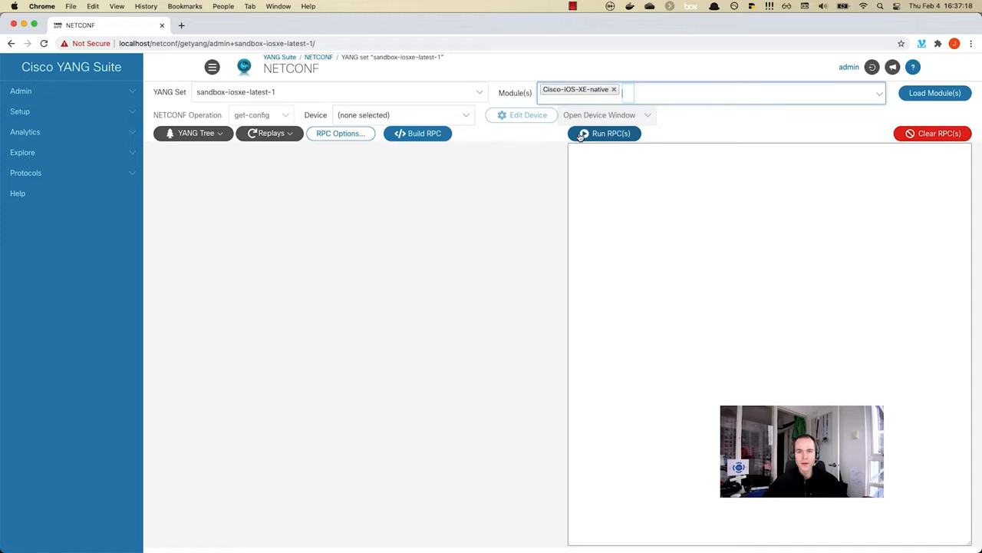
click(934, 92)
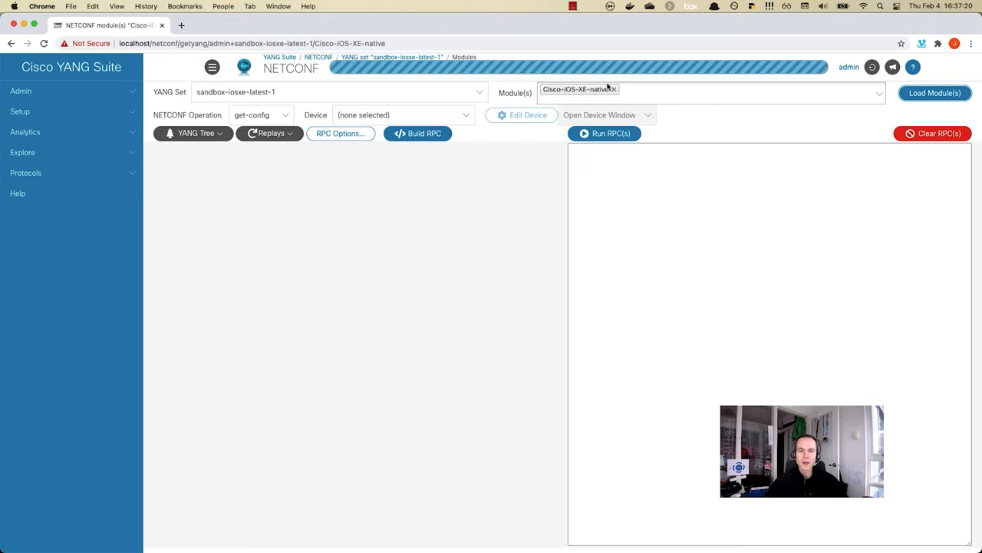
click(261, 114)
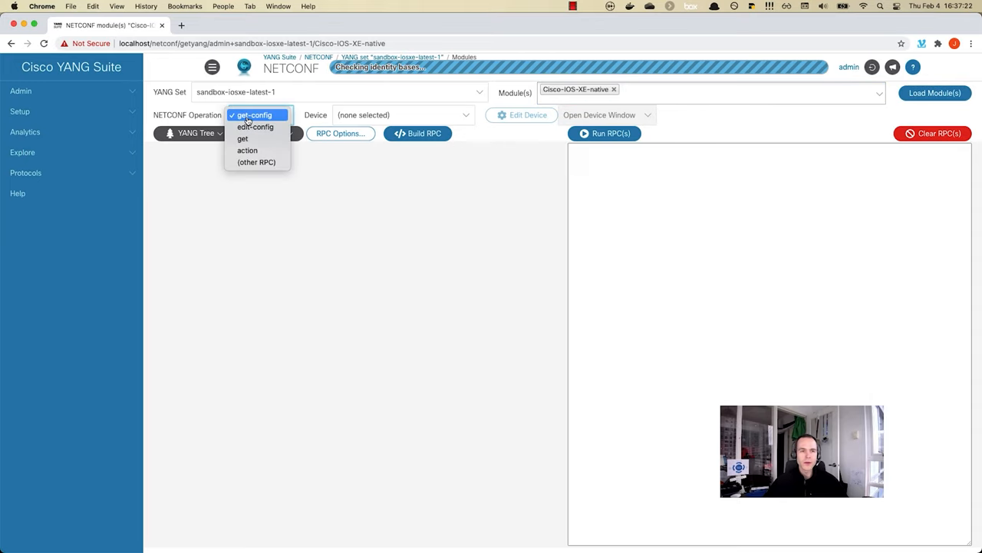
click(254, 114)
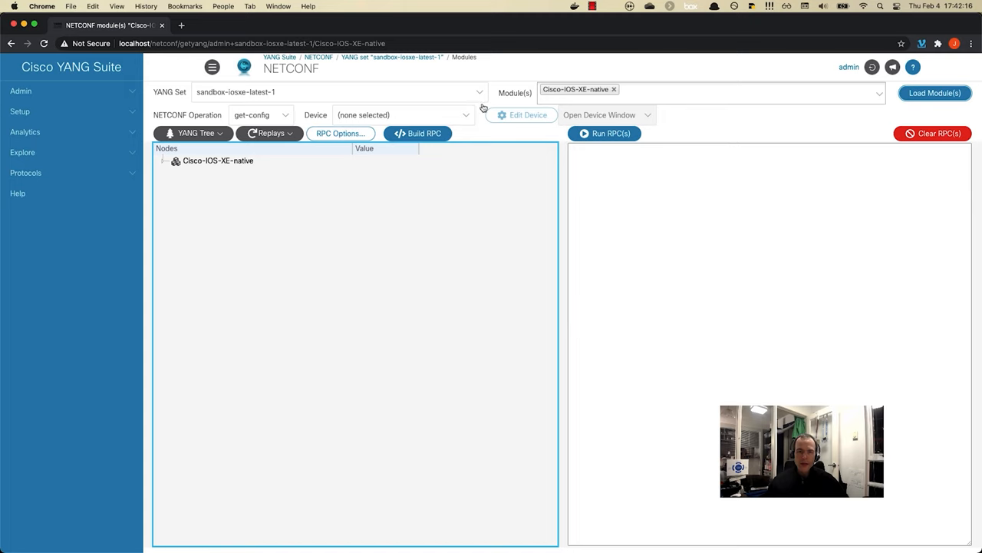
- Tick the native container's Value and generate the get-config RPC XML
click(164, 160)
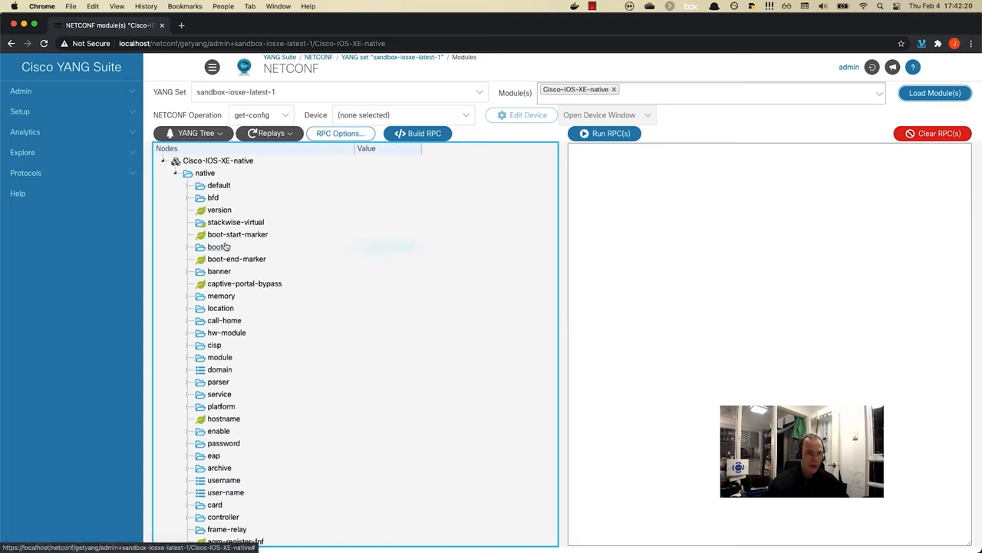
scroll(down, 3)
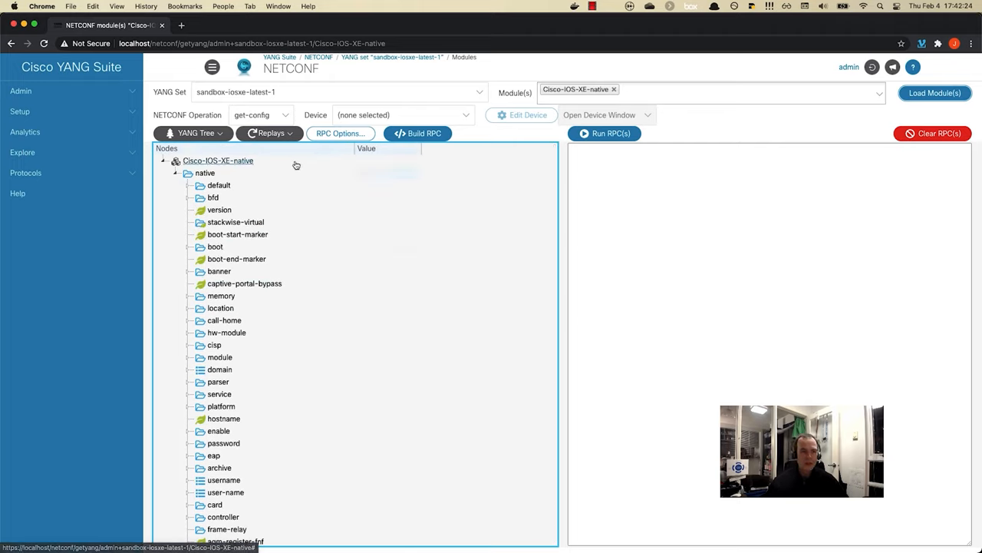
click(392, 172)
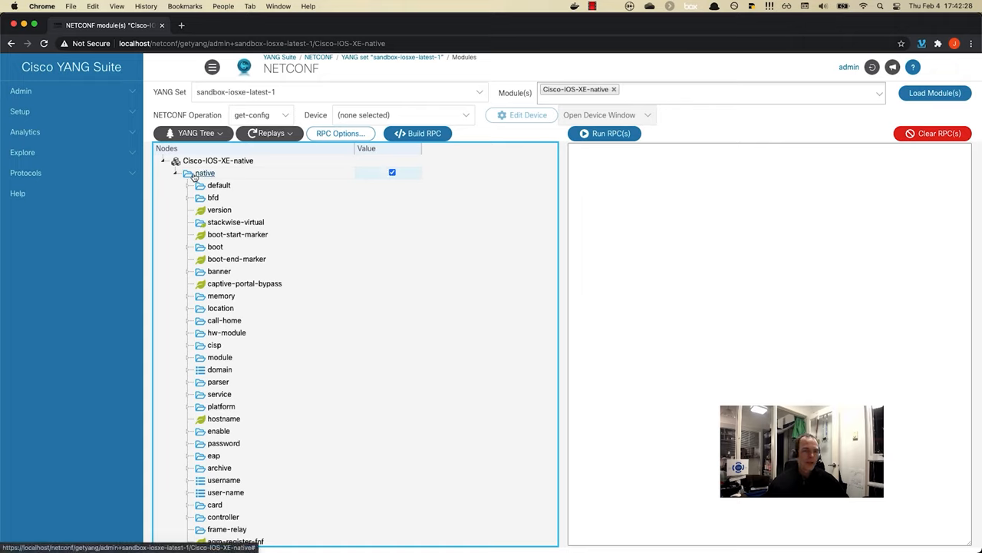
click(417, 132)
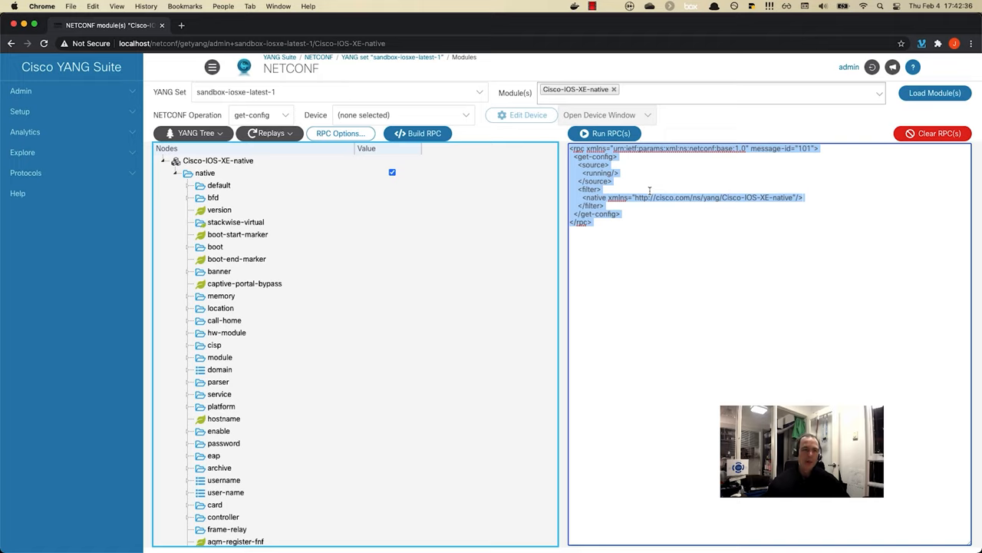
- Send the built native get-config RPC to the sandbox device and view its reply
click(604, 132)
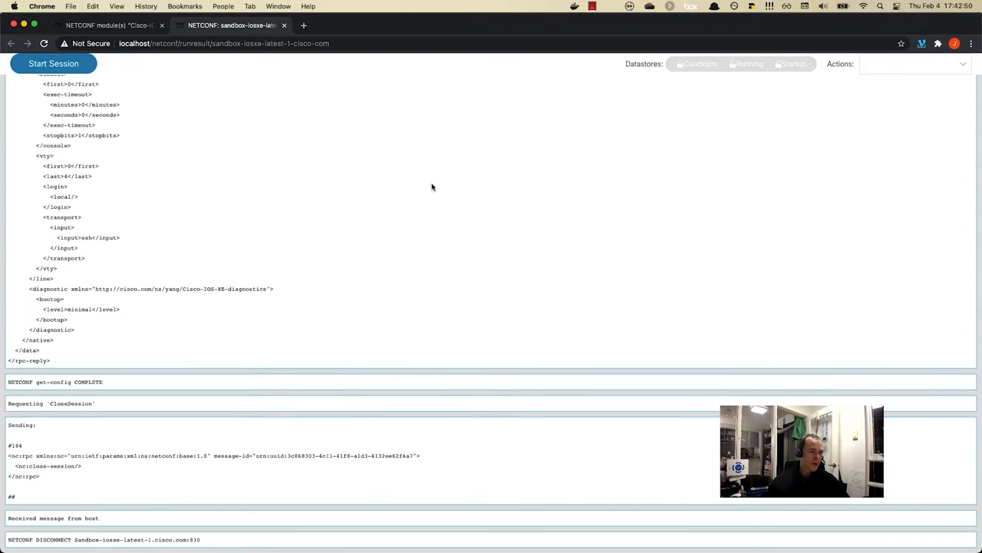
- Highlight the sent get-config request and its native filter line in the results
scroll(down, 3)
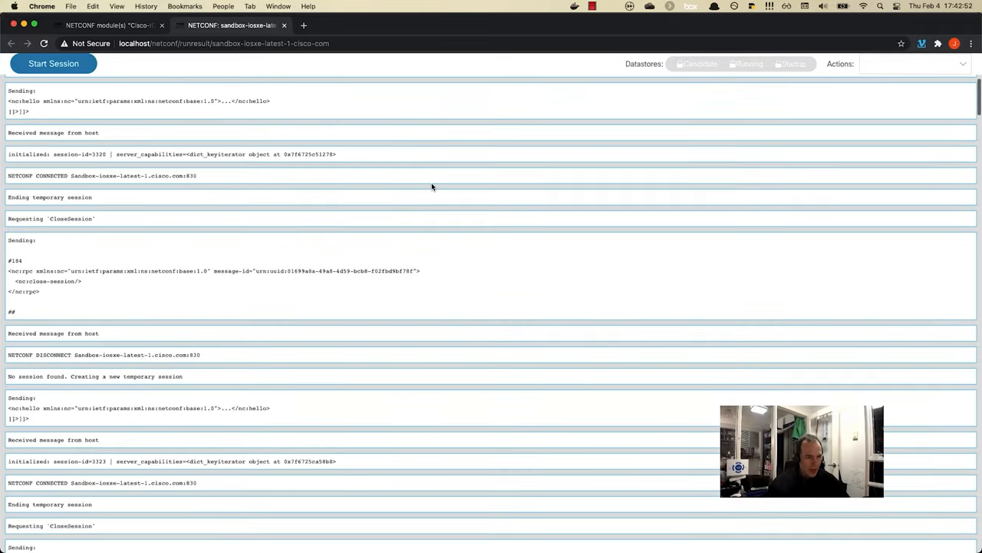
scroll(down, 3)
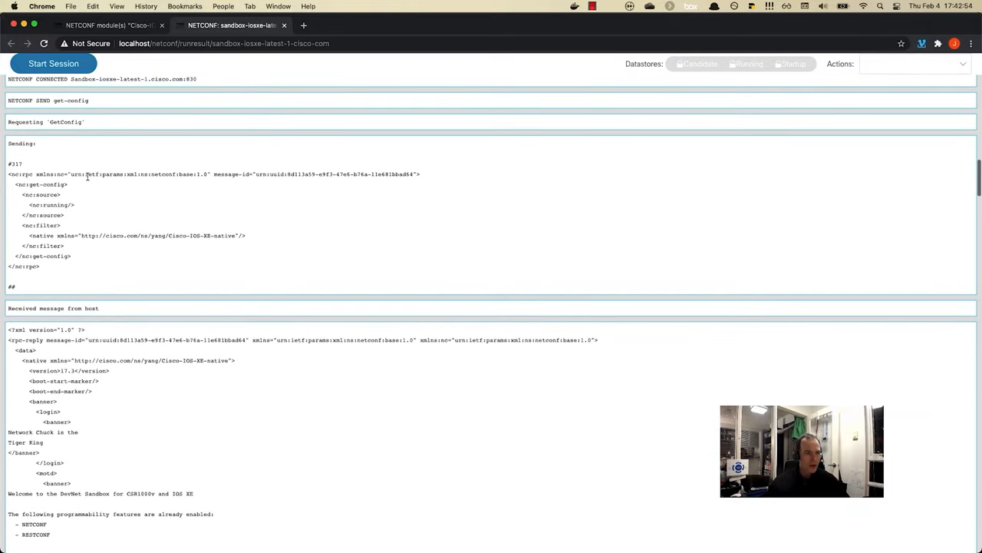
drag(8, 142, 73, 266)
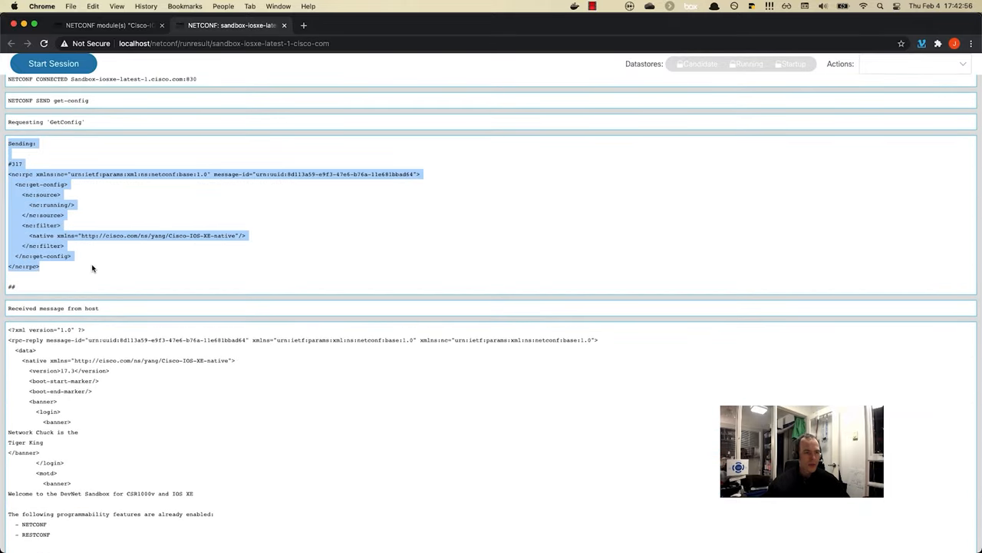
mouse_move(240, 254)
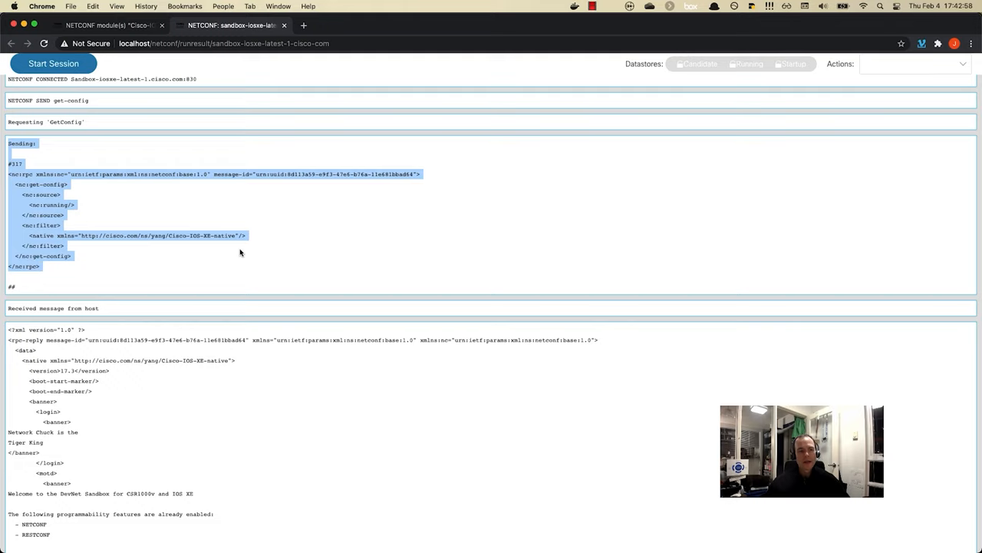
click(234, 236)
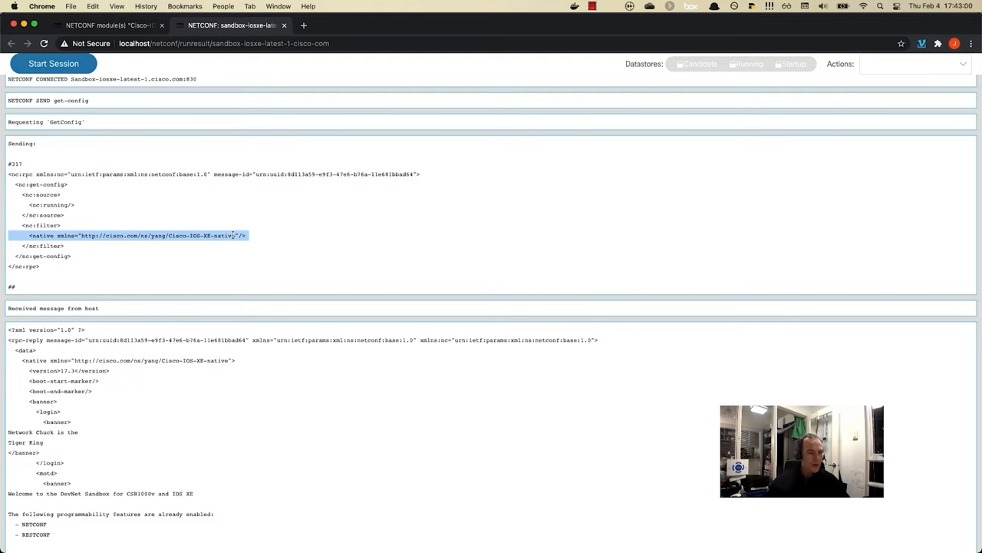
- Scroll through the running-config XML reply to its end
scroll(down, 3)
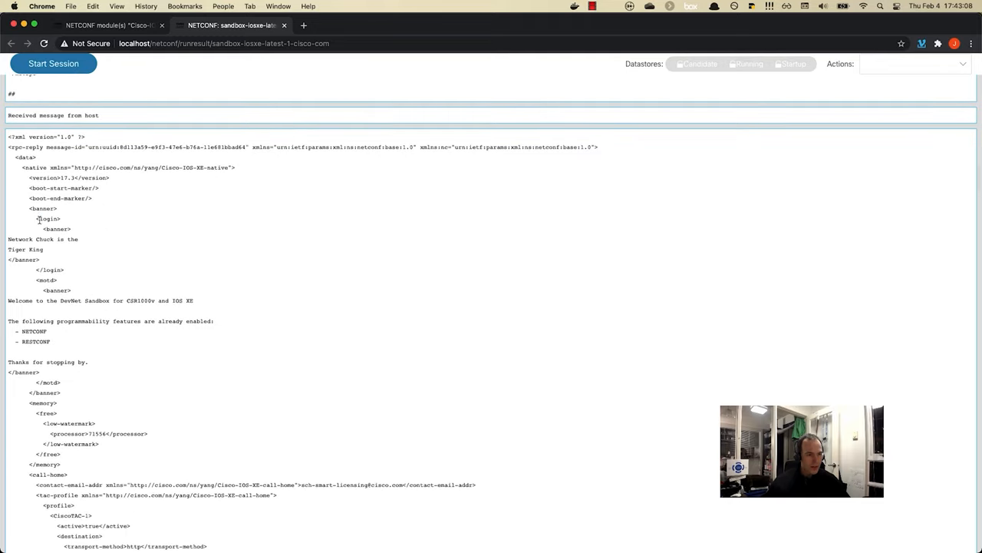
scroll(down, 3)
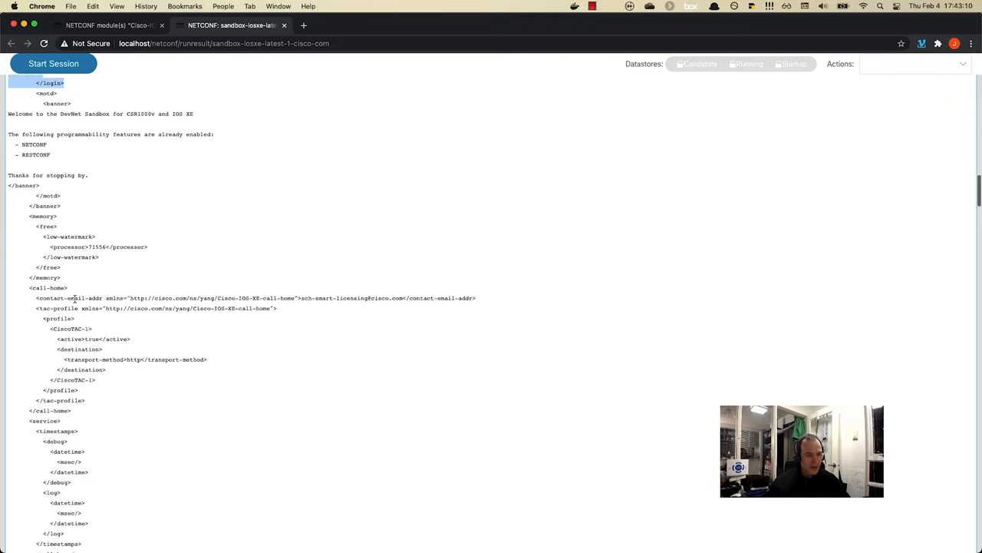
scroll(down, 3)
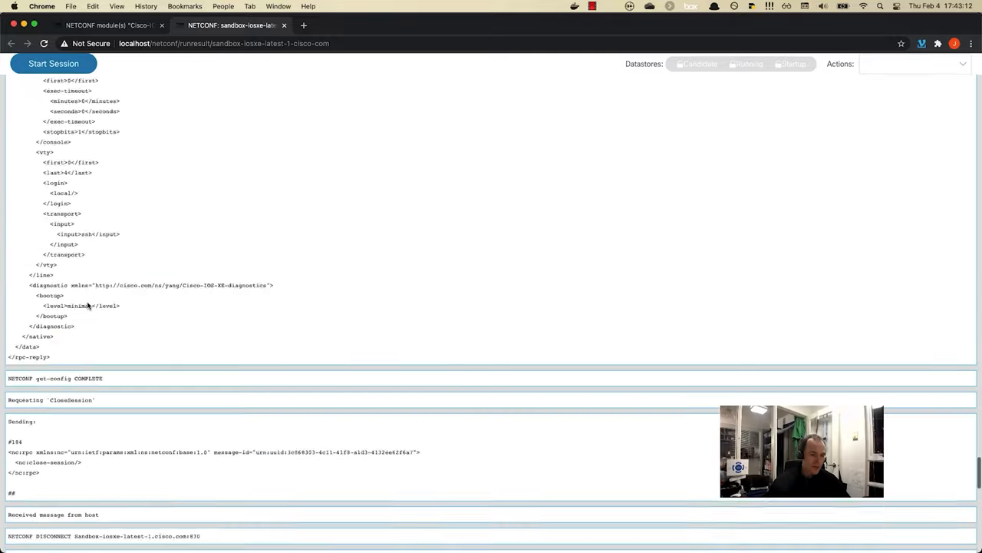
scroll(down, 3)
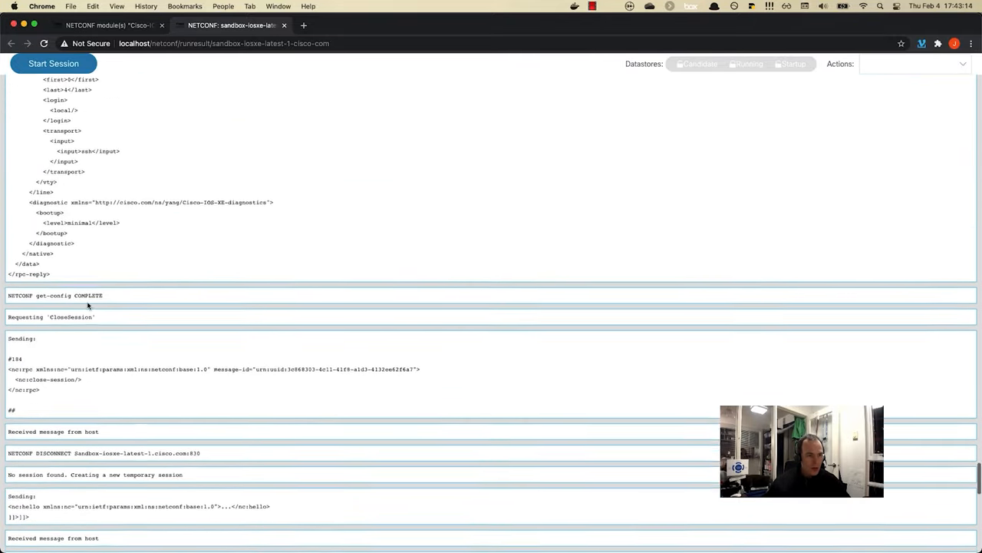
scroll(up, 3)
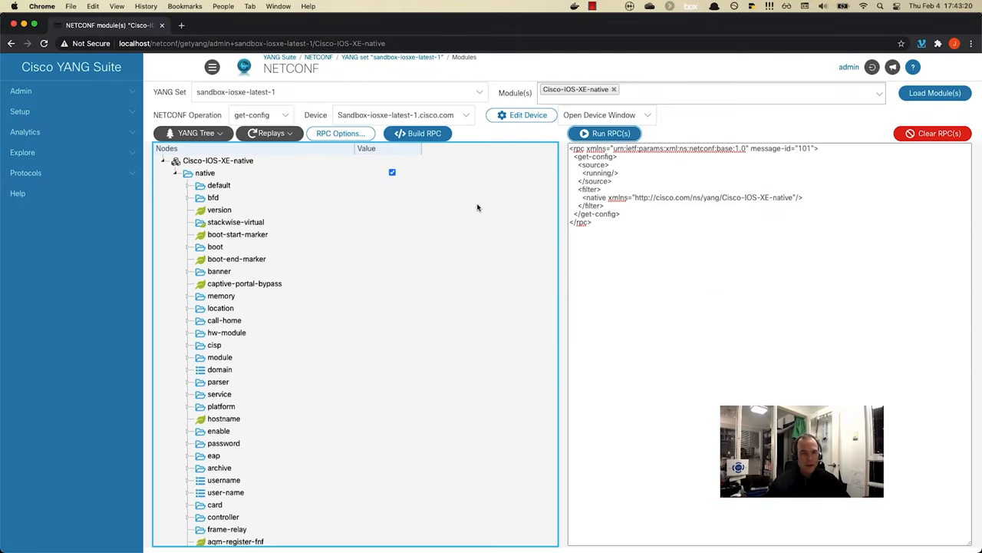
mouse_move(482, 210)
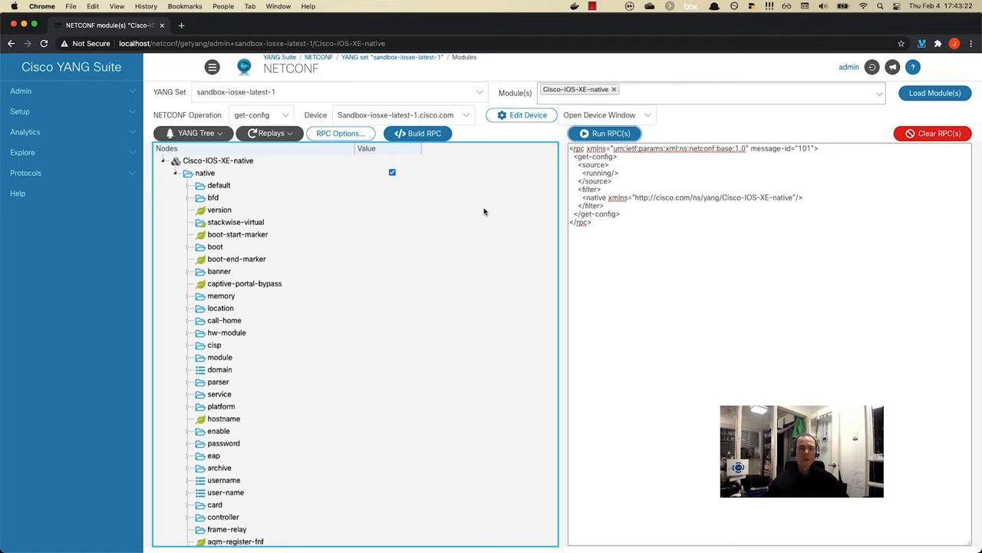